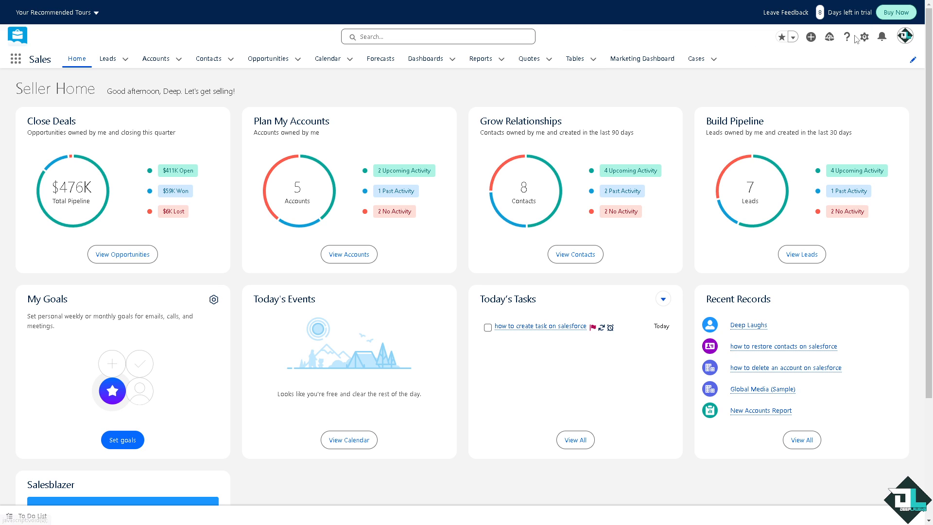
mouse_move(866, 37)
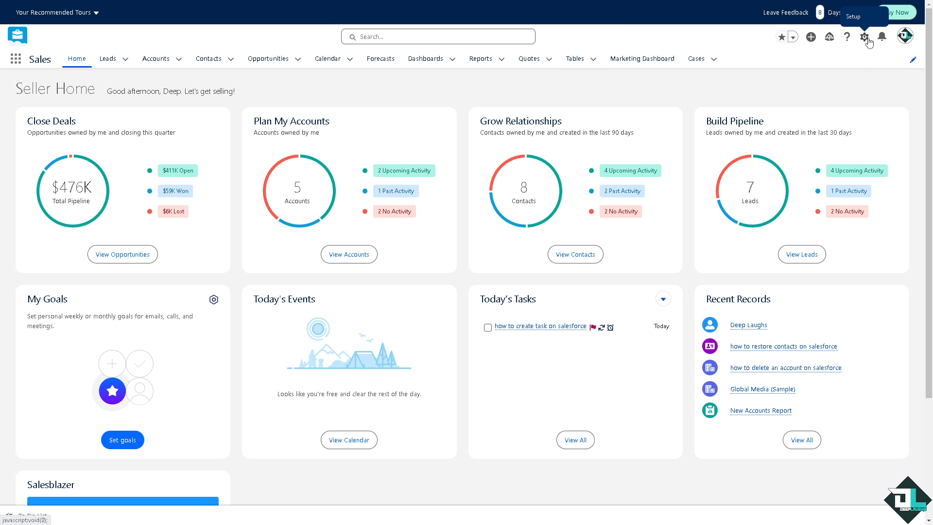
- Go from the Sales home page to Setup Home via the gear menu
click(864, 37)
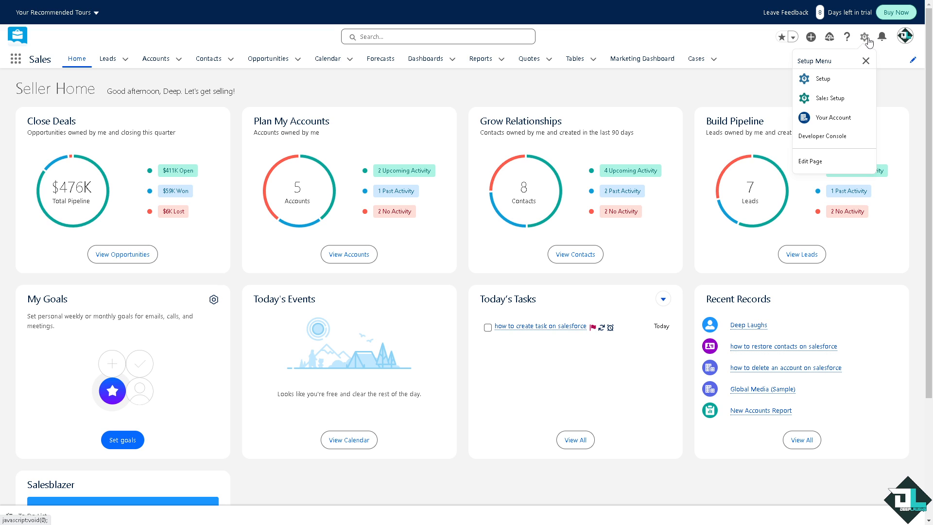
click(823, 79)
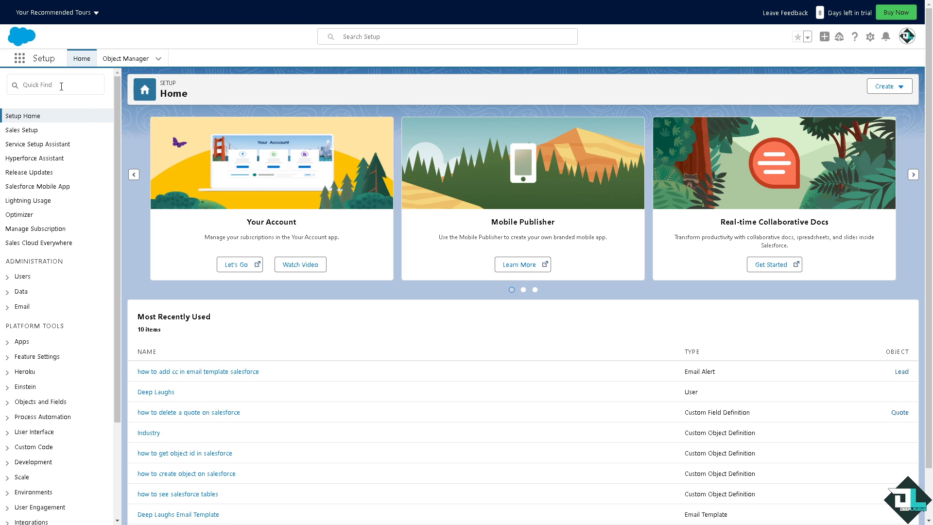
- Search Quick Find for 'Outlook i' and open Outlook Integration and Sync under Email
click(55, 85)
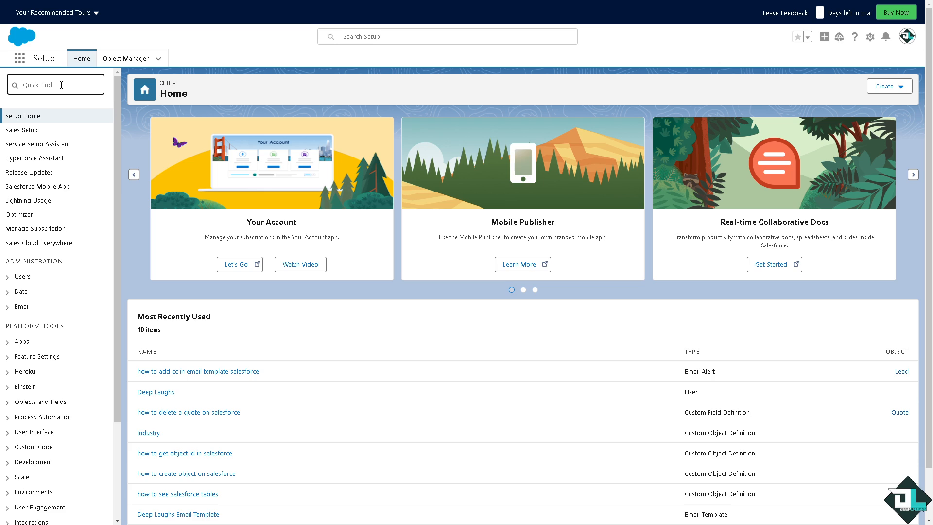
text(Outlook i)
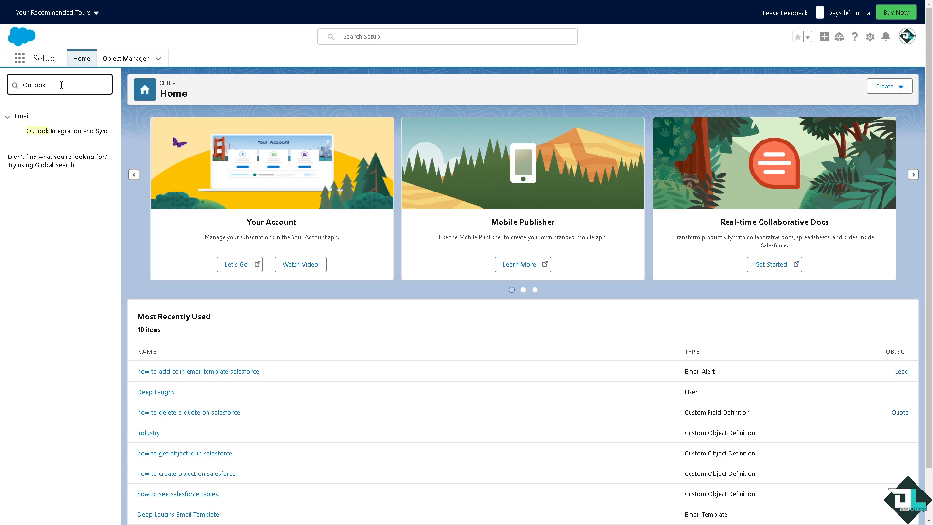
mouse_move(67, 130)
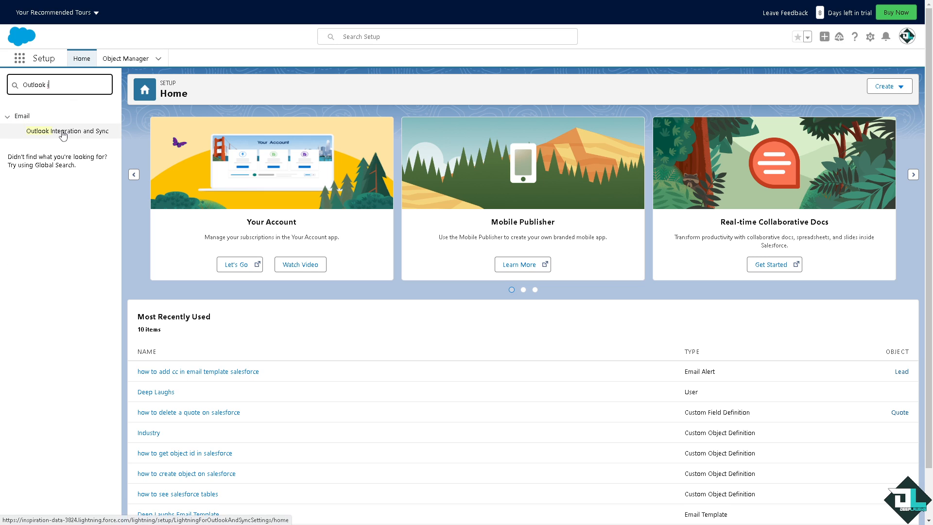
mouse_move(66, 130)
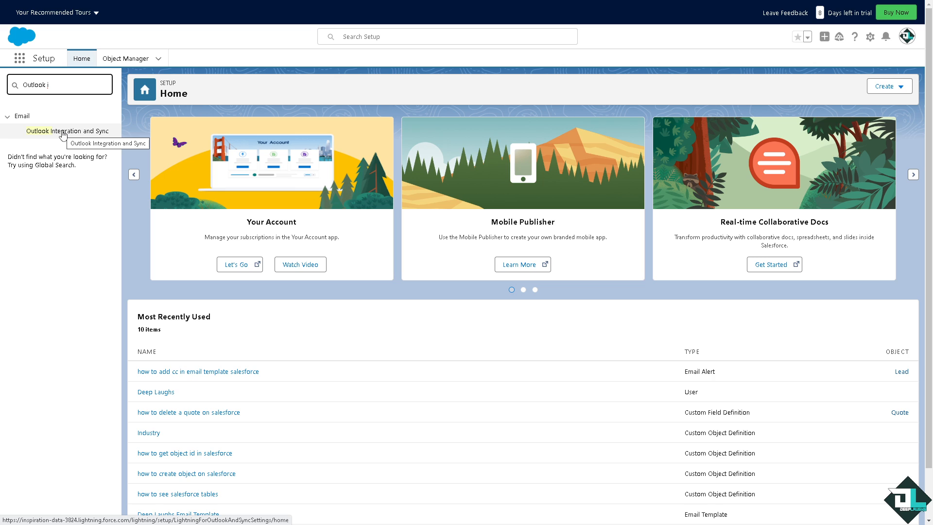
click(67, 131)
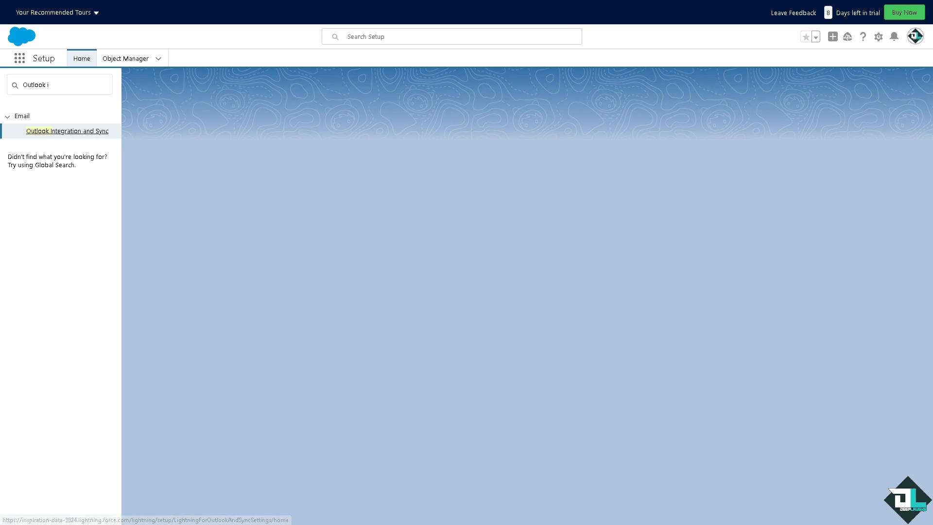
- Load the Outlook Integration And Lightning Sync page and read its switched-off Outlook Integration setting
click(67, 131)
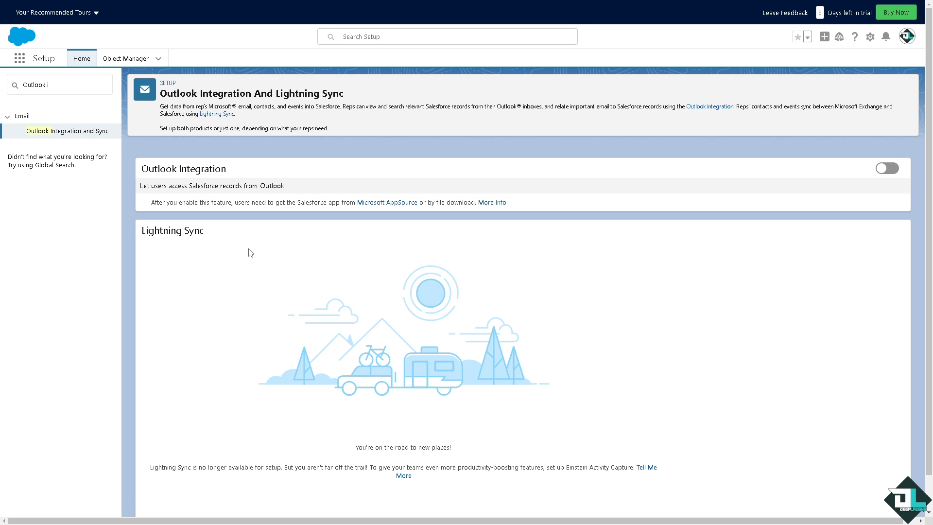
mouse_move(159, 126)
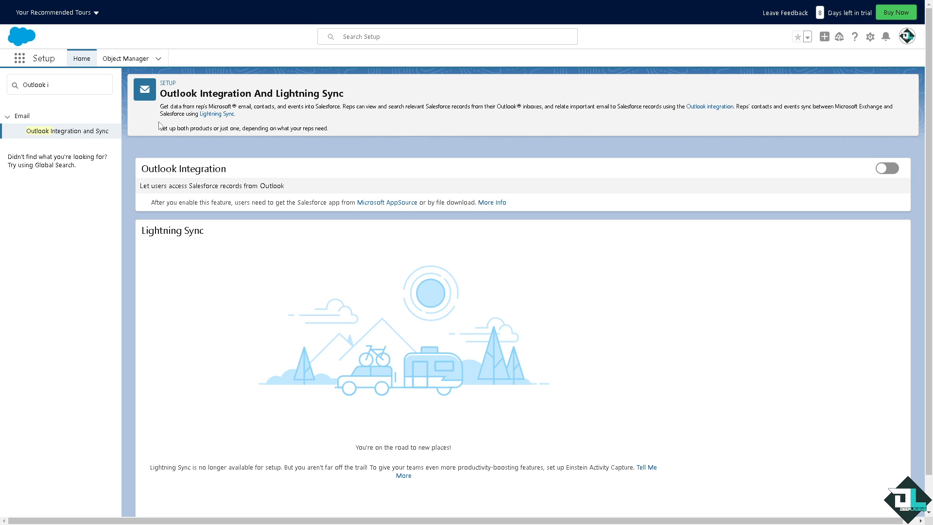
mouse_move(314, 116)
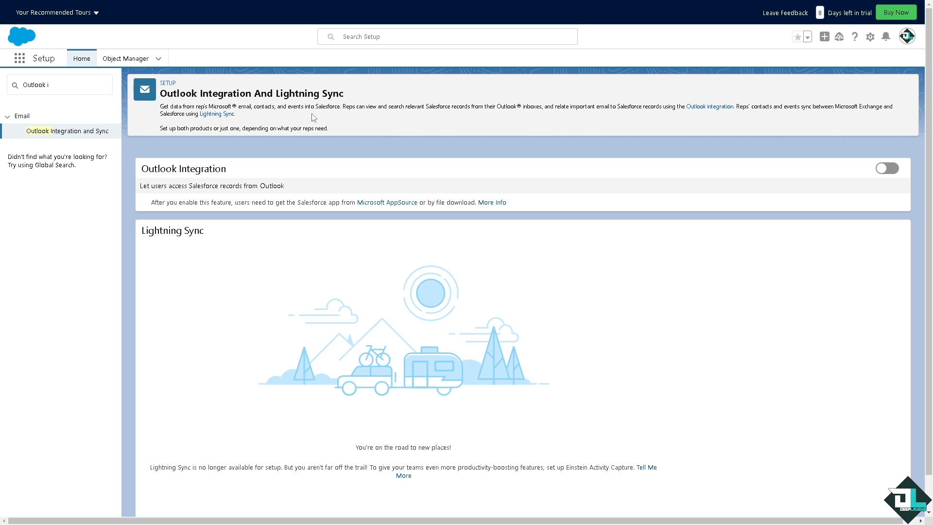
mouse_move(355, 116)
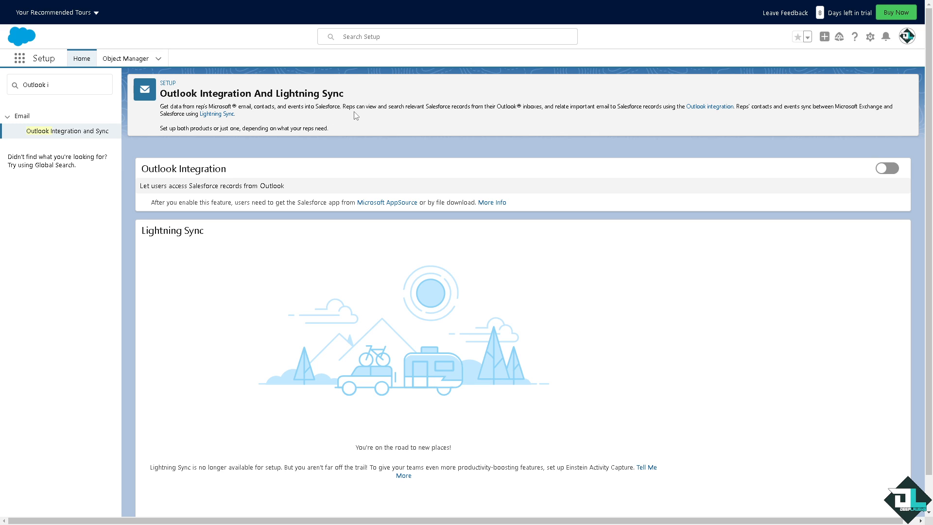
mouse_move(484, 116)
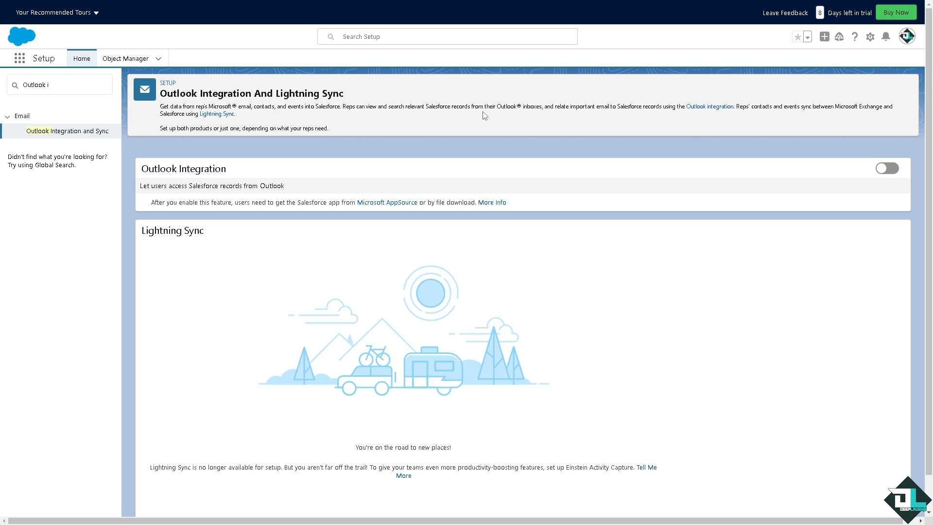
mouse_move(550, 117)
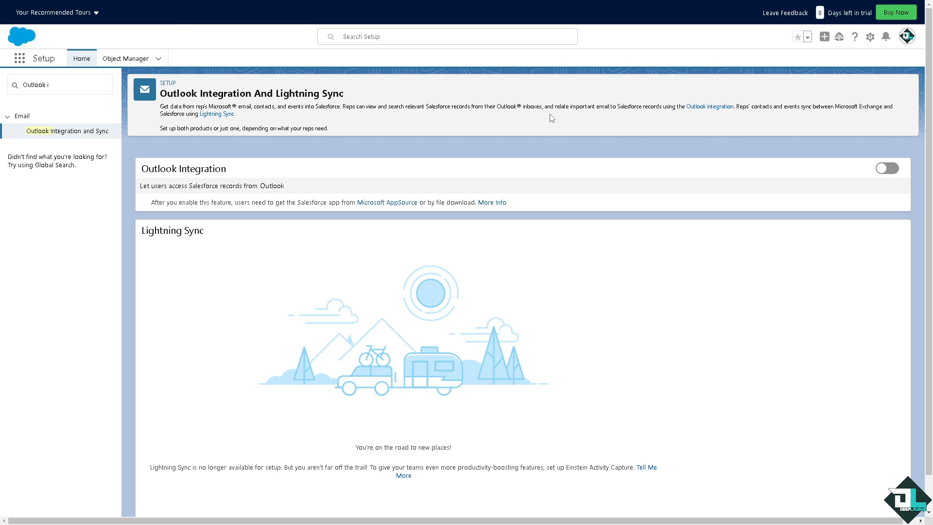
mouse_move(624, 117)
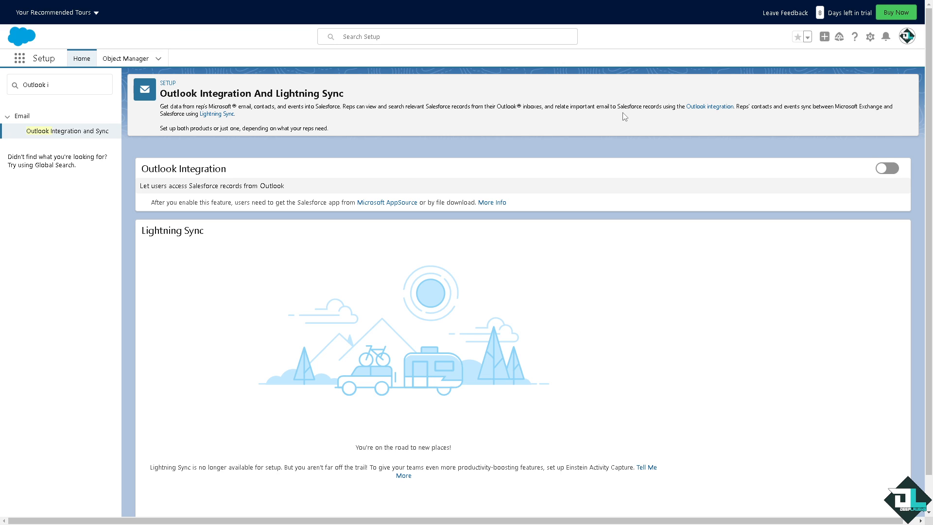
mouse_move(708, 106)
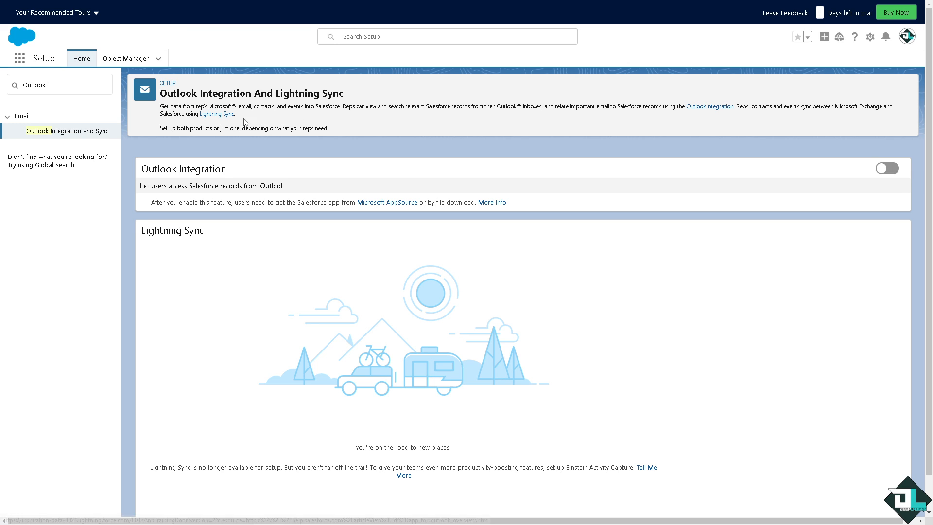
mouse_move(641, 177)
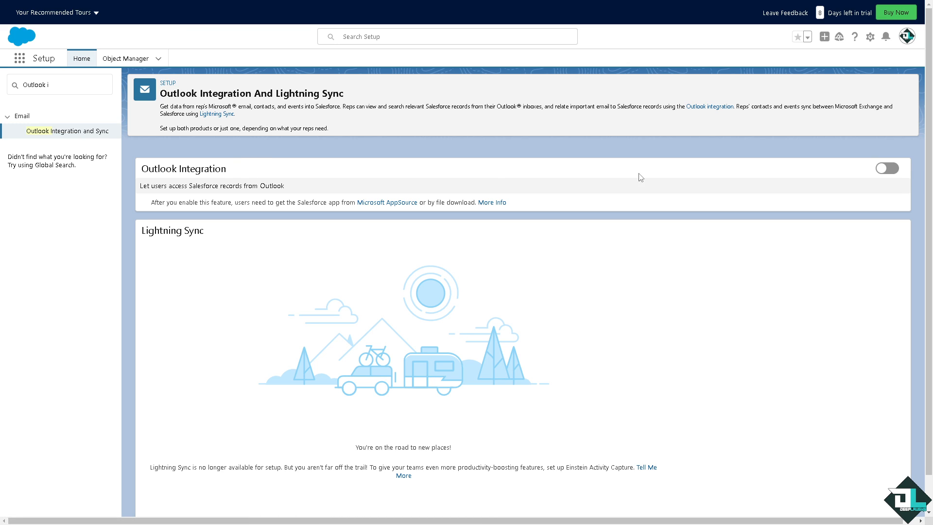
mouse_move(906, 173)
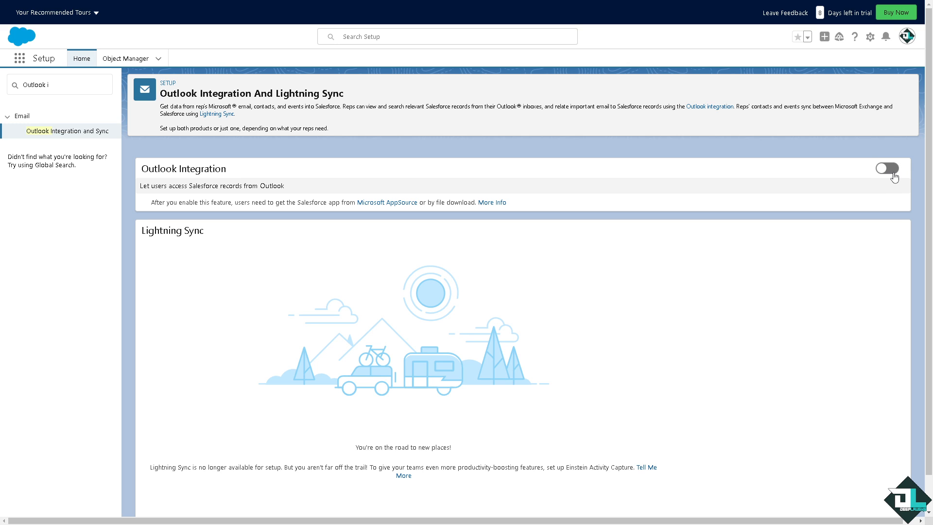
- Enable Outlook Integration and scroll through the add-in, email logging, inbox and app pane settings
click(886, 169)
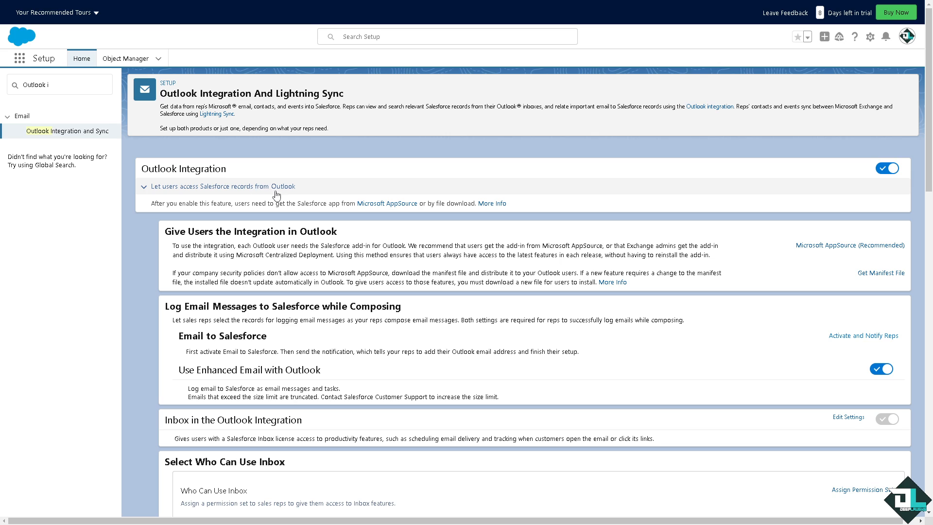
mouse_move(228, 203)
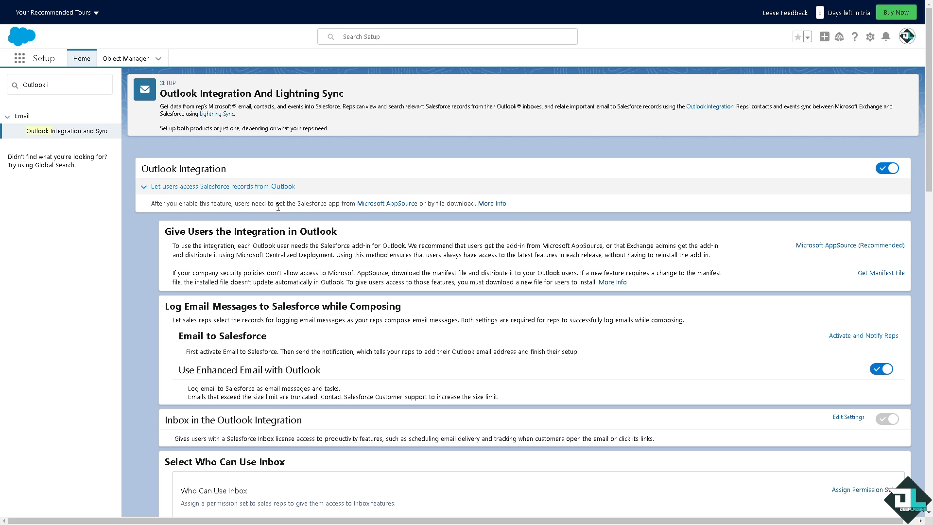
mouse_move(387, 203)
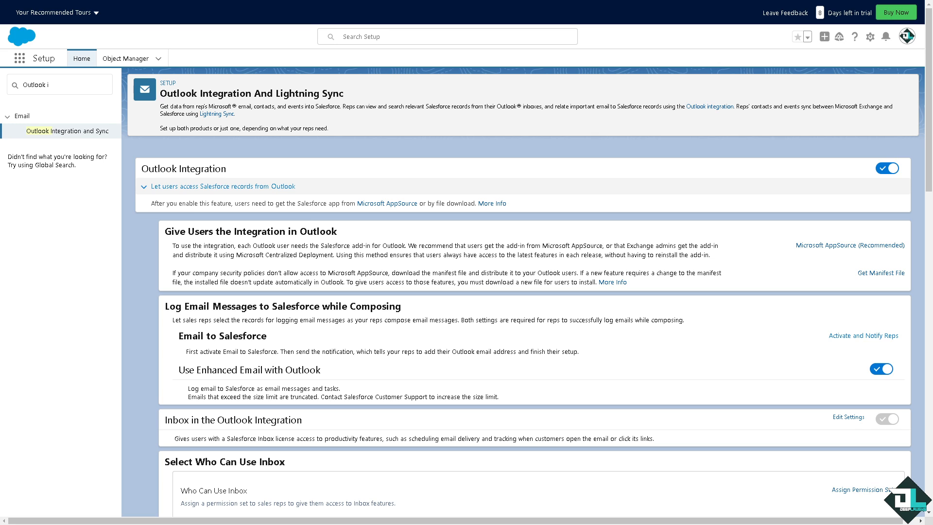
mouse_move(483, 284)
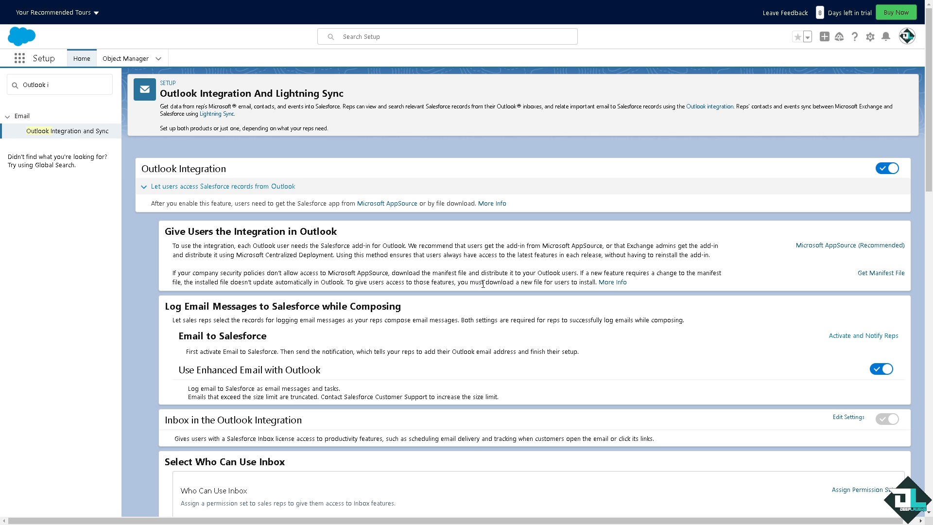
mouse_move(748, 290)
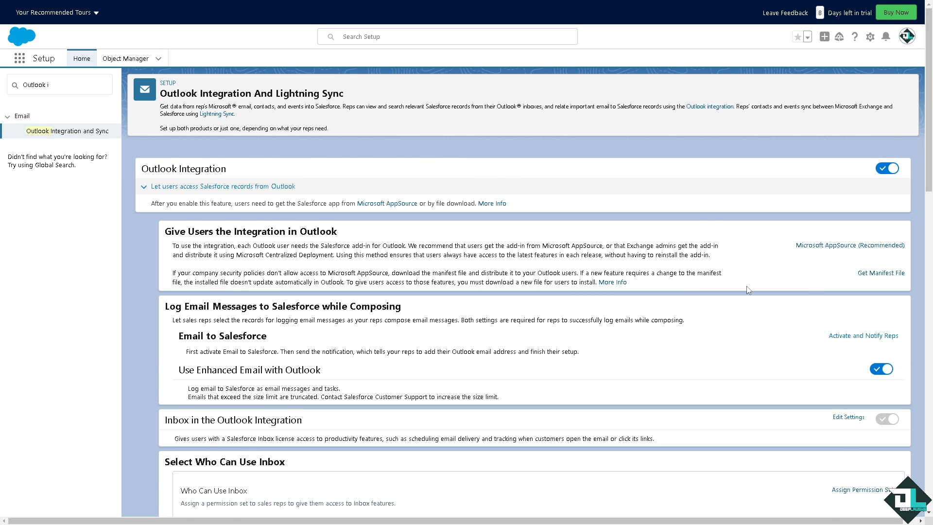
scroll(down, 3)
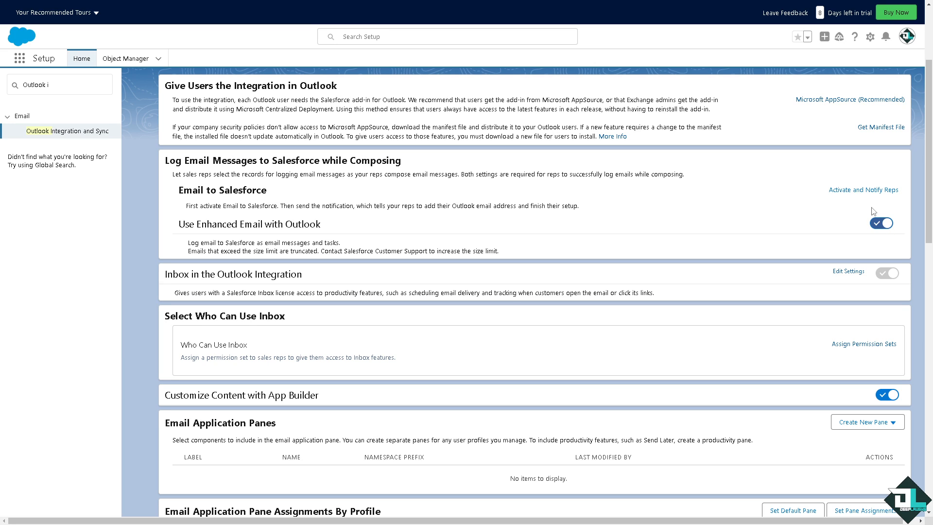
- Try Activate and Notify Reps for Email to Salesforce, then go back to Outlook Integration and Sync
click(863, 189)
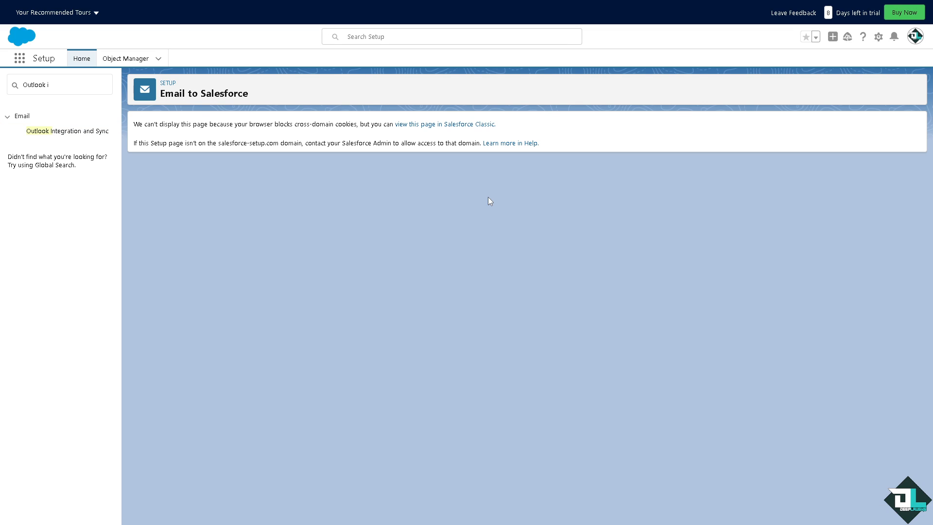
mouse_move(227, 159)
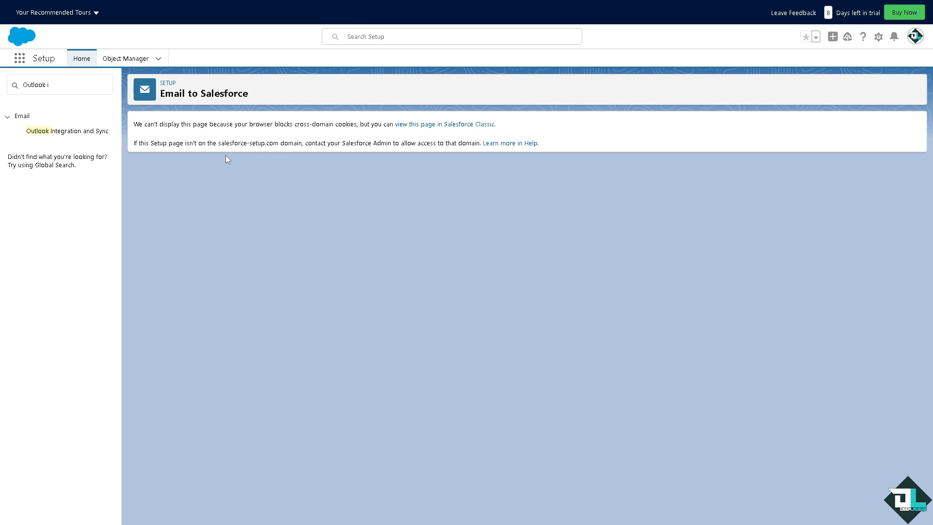
mouse_move(434, 132)
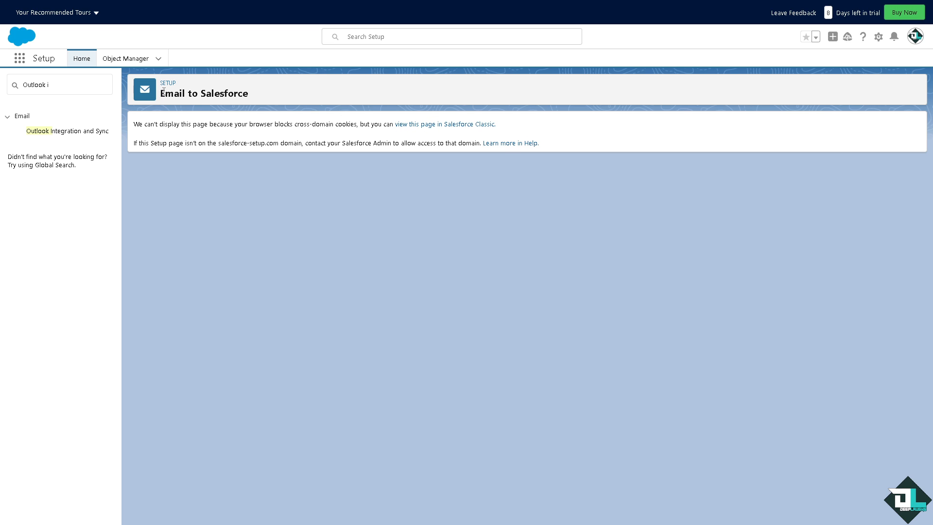
click(67, 131)
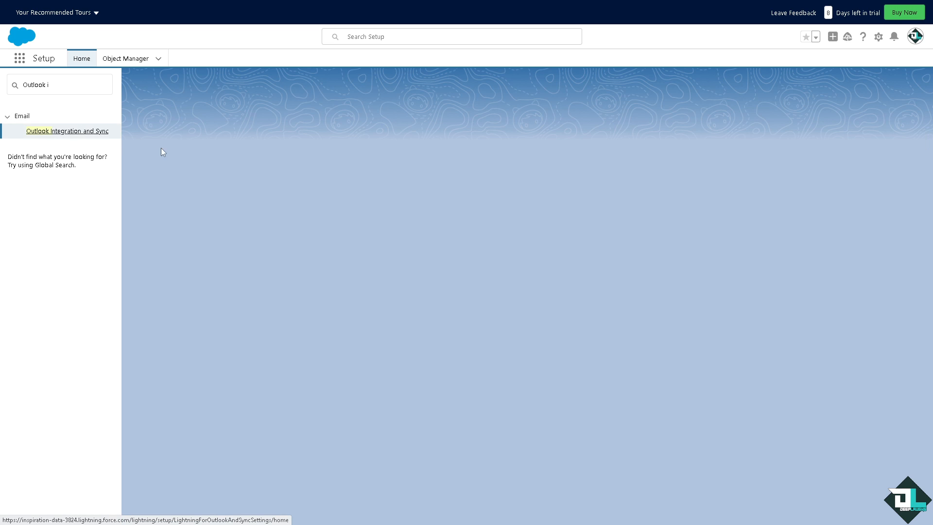
click(67, 130)
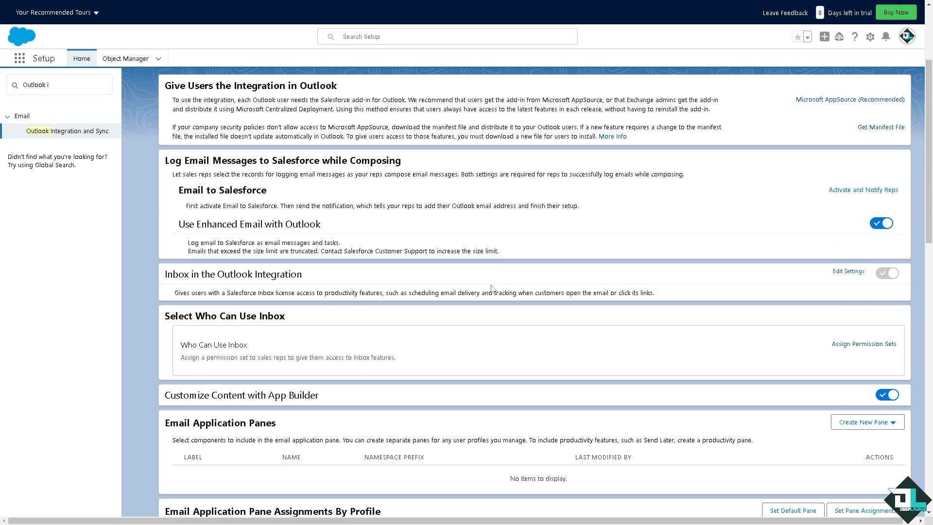
mouse_move(719, 300)
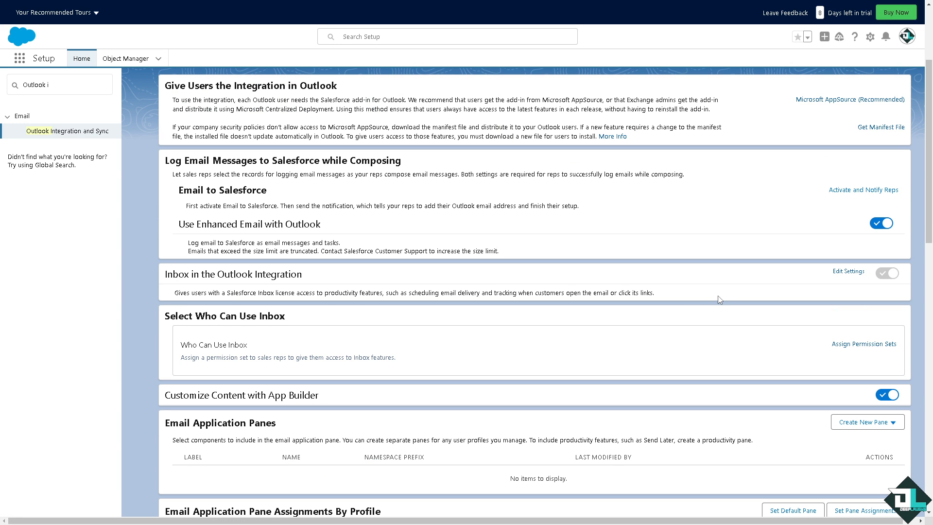
mouse_move(255, 333)
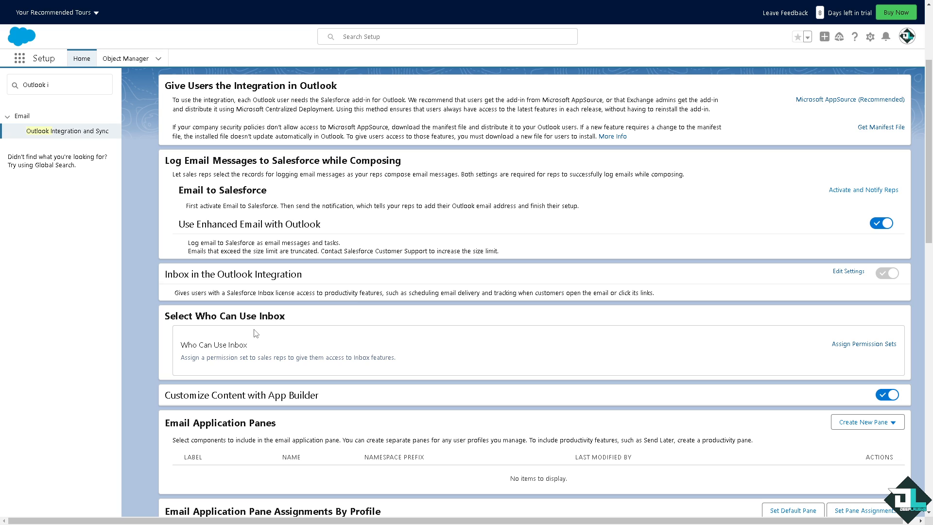
scroll(down, 3)
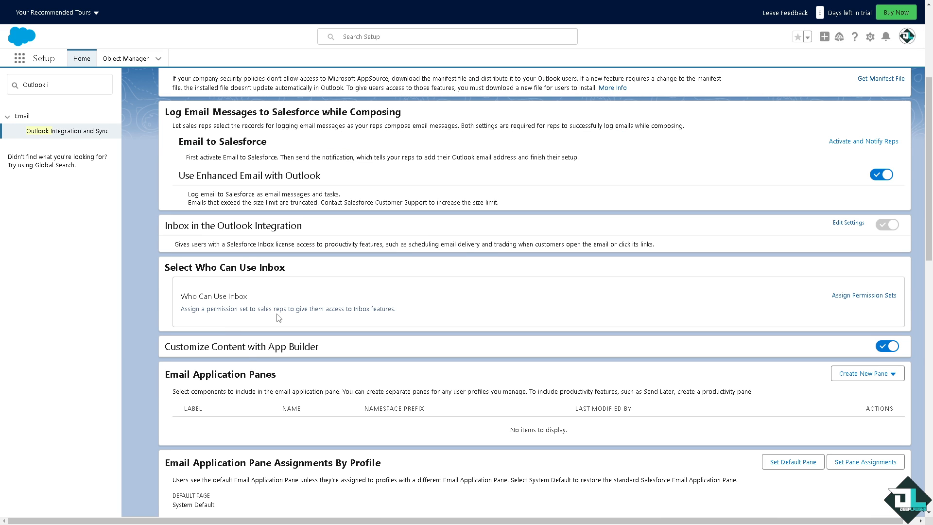
mouse_move(355, 310)
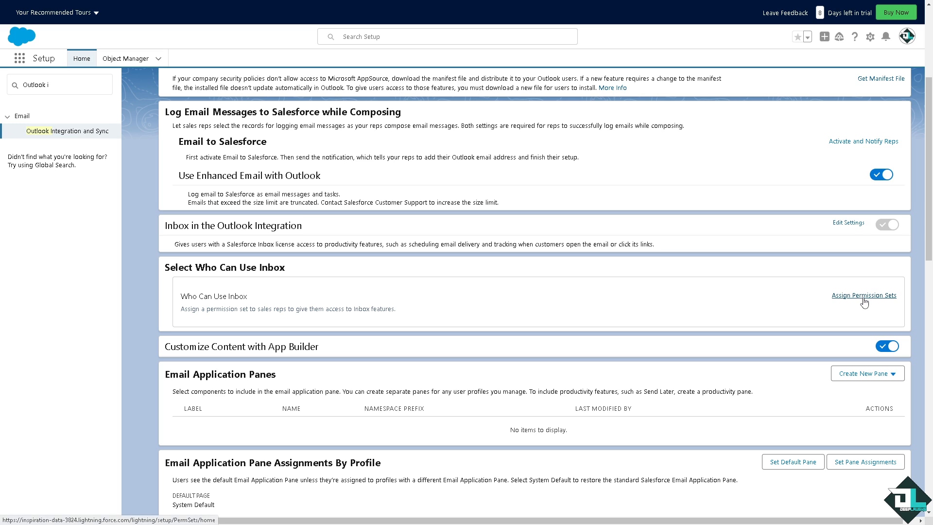
- Open Assign Permission Sets under Who Can Use Inbox
click(863, 295)
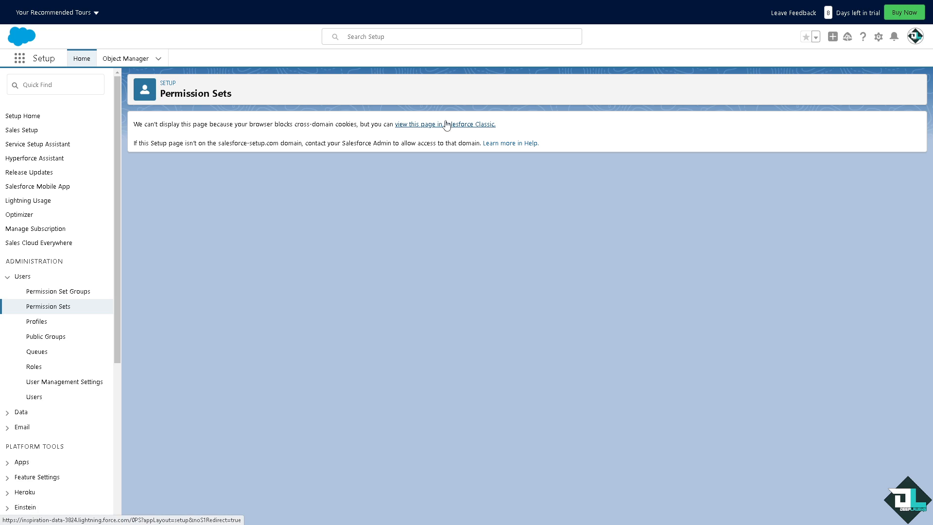
mouse_move(99, 117)
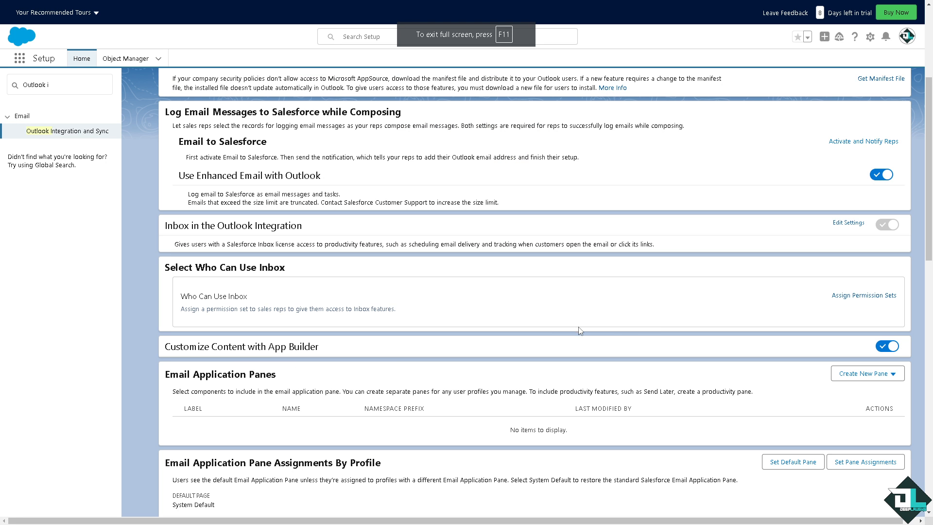
- Toggle Customize Content with App Builder off and on, then create a new pane With Inbox Features
scroll(down, 3)
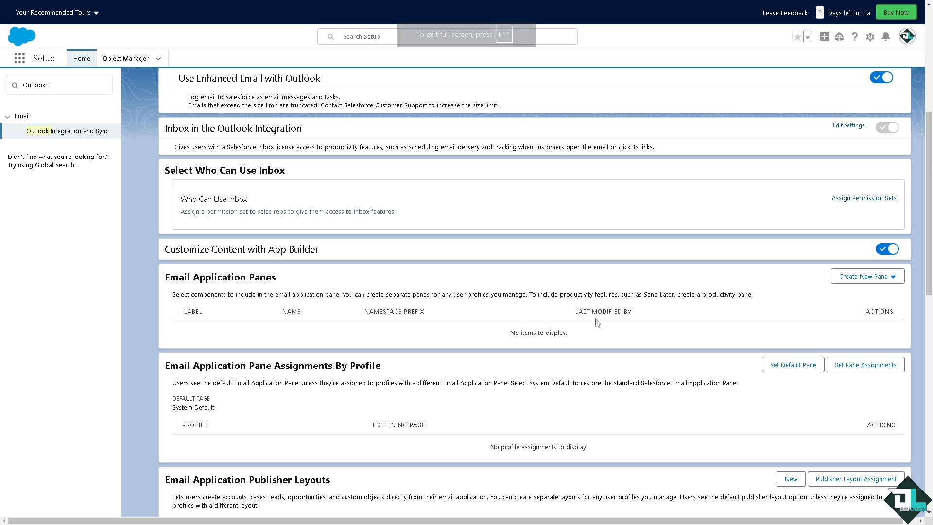
scroll(down, 3)
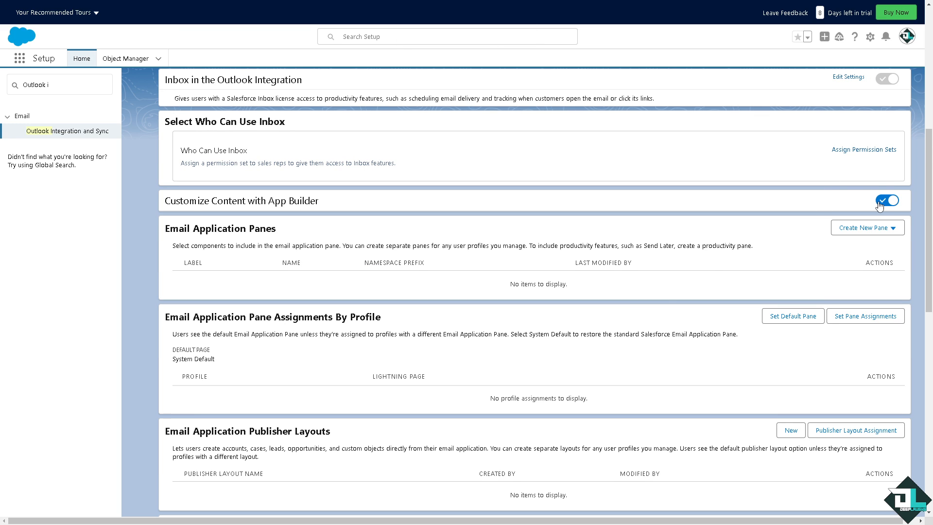
click(885, 200)
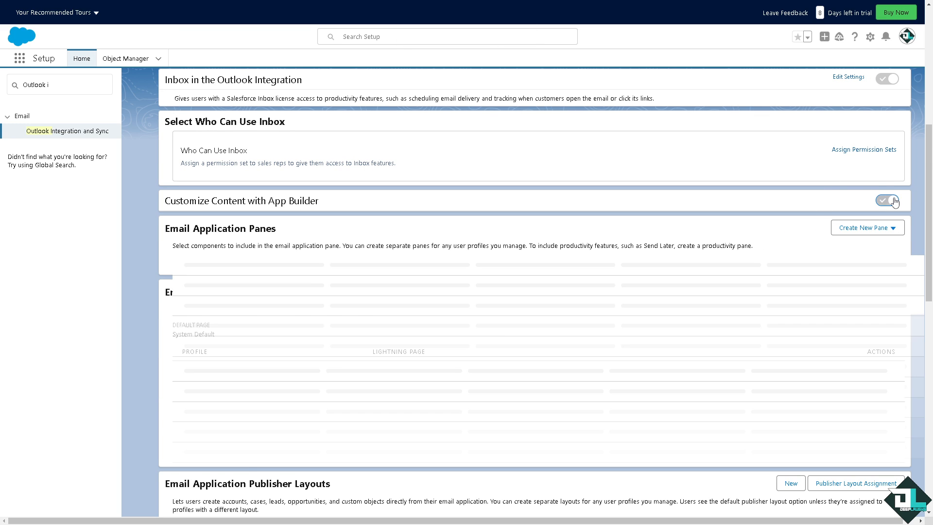
click(886, 200)
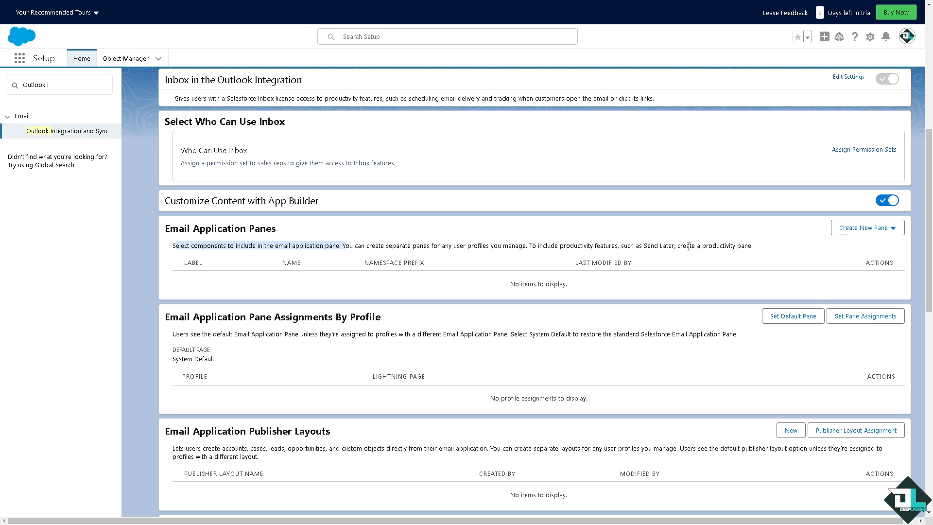
click(866, 227)
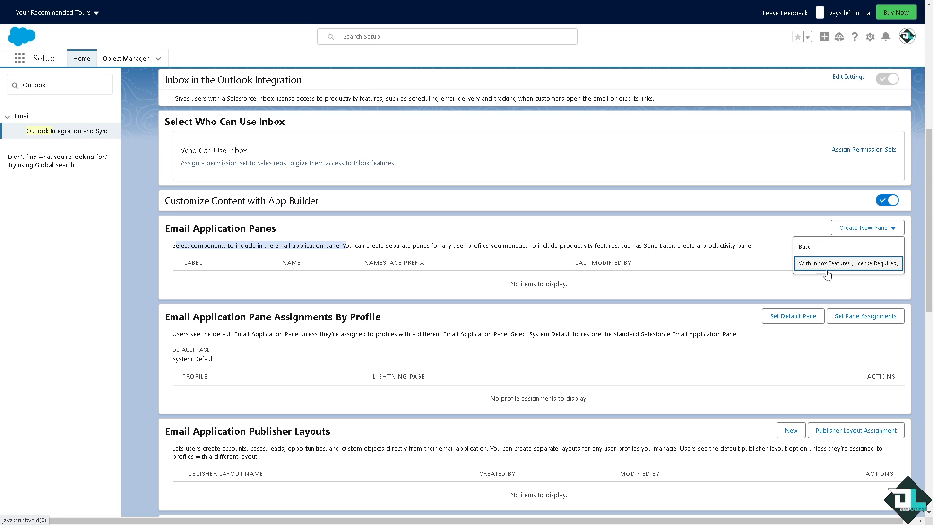
mouse_move(824, 268)
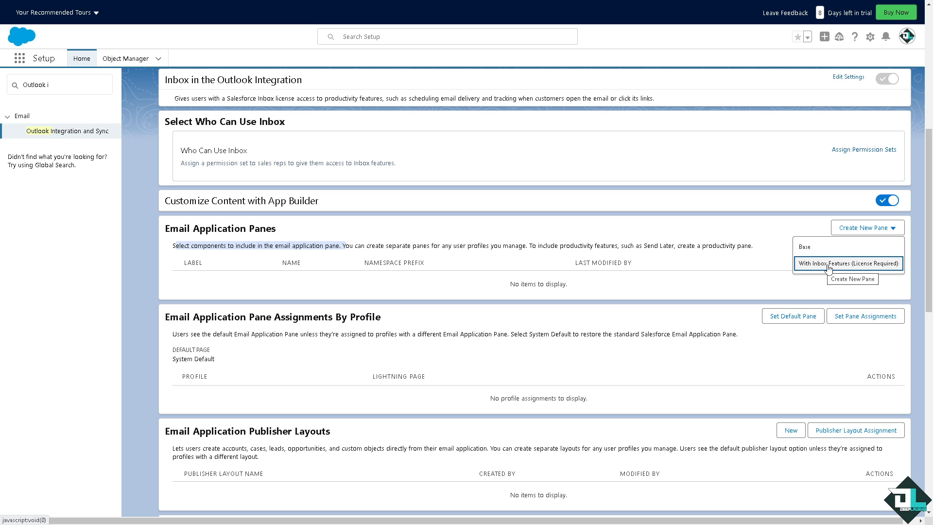
click(848, 263)
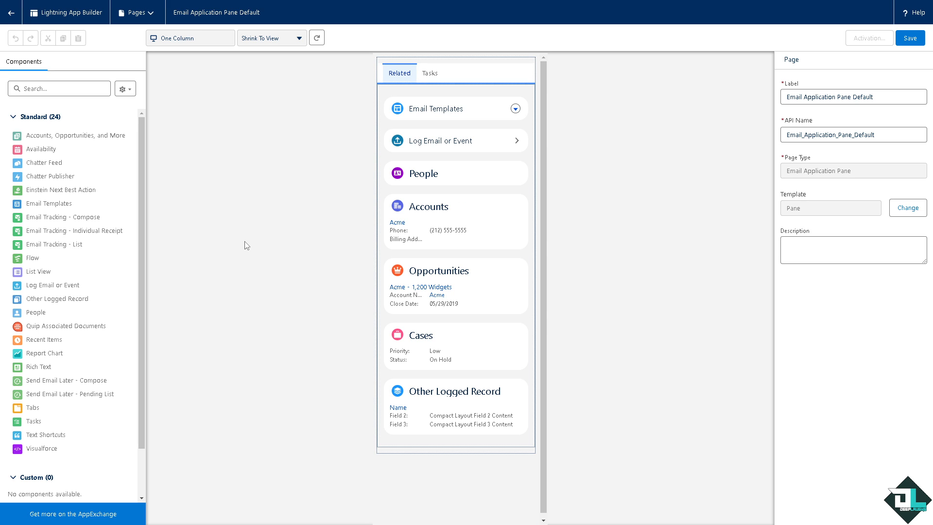
mouse_move(250, 251)
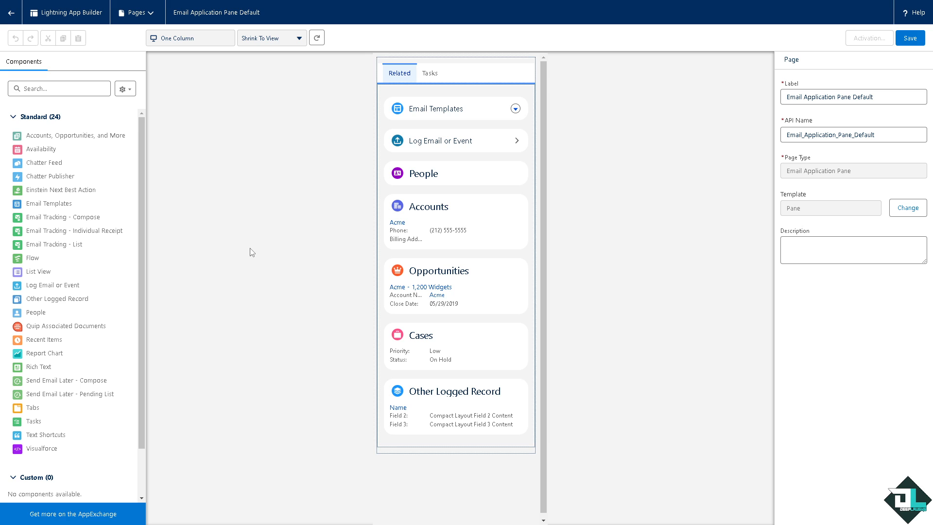
- Set the pane label and description to 'how to link salesforce with outlook', leave API Name empty, and try saving
click(440, 141)
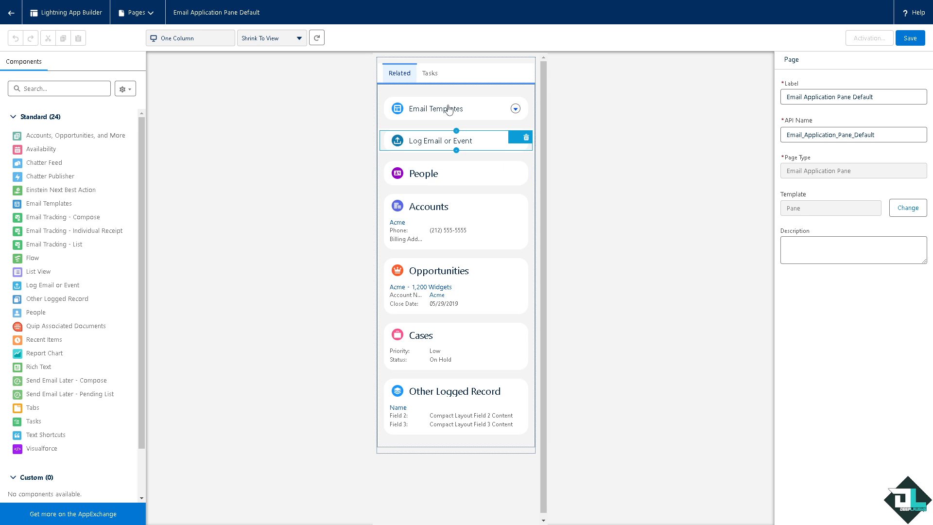
mouse_move(491, 145)
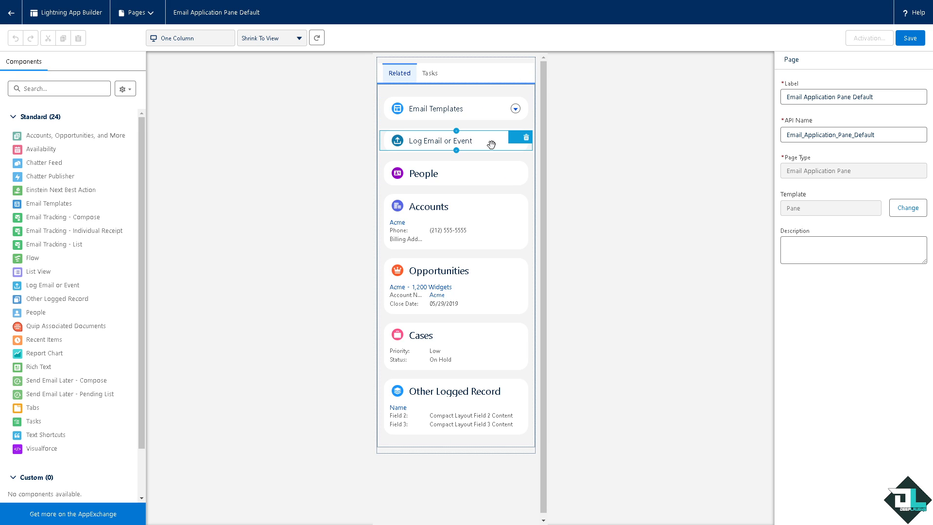
click(455, 278)
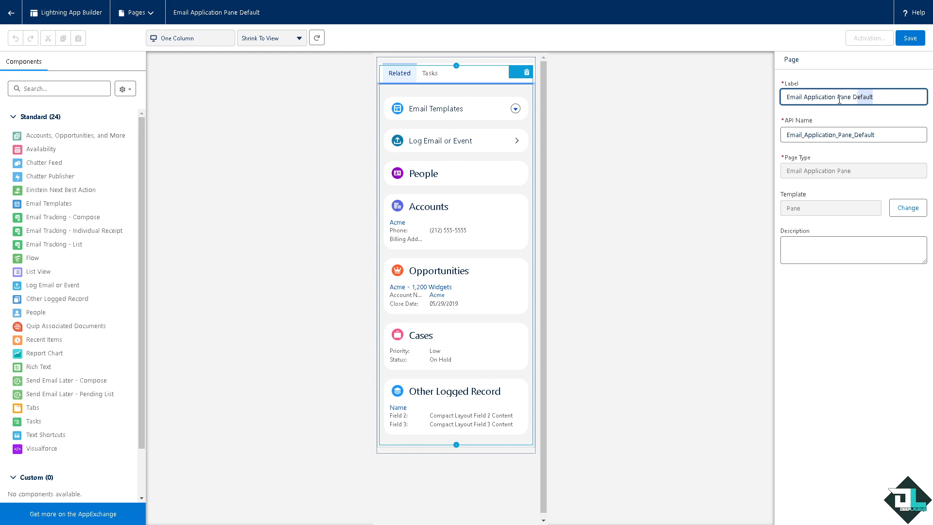
text(how to link salesforce with outlook)
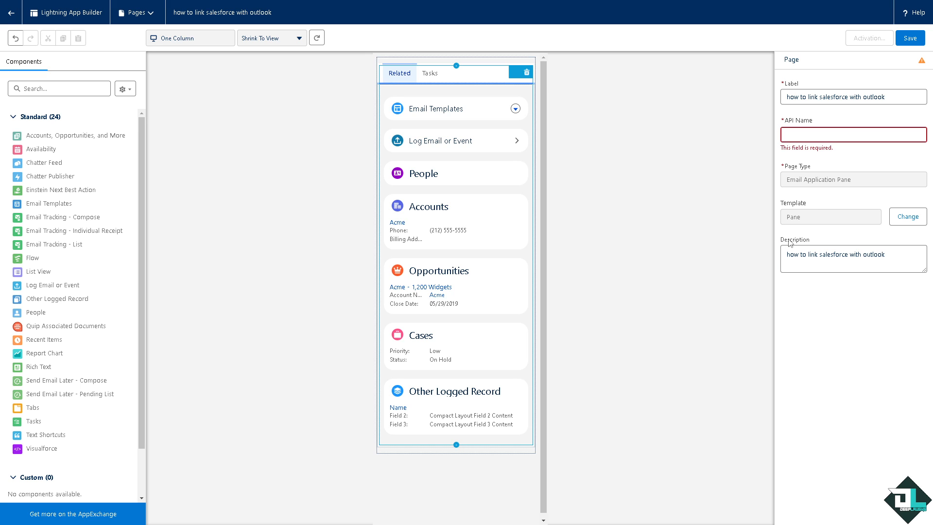
text(D)
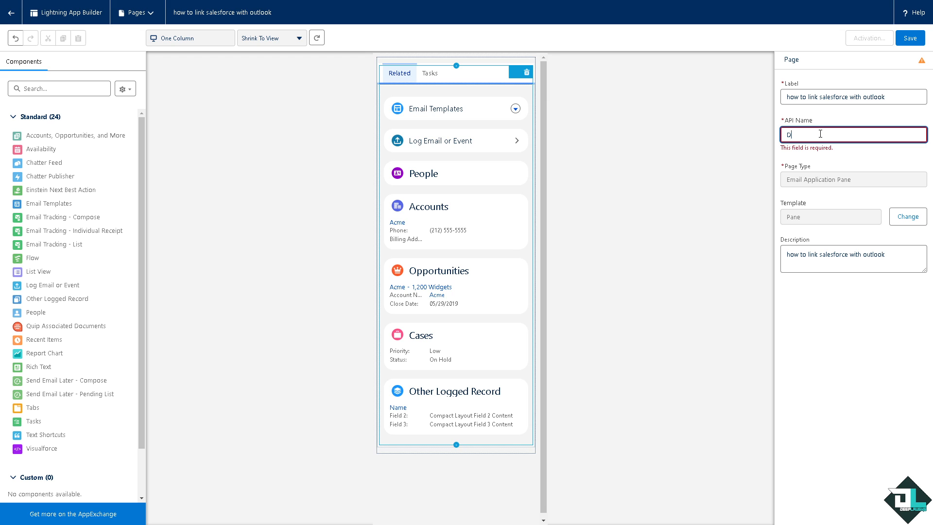
key(backspace)
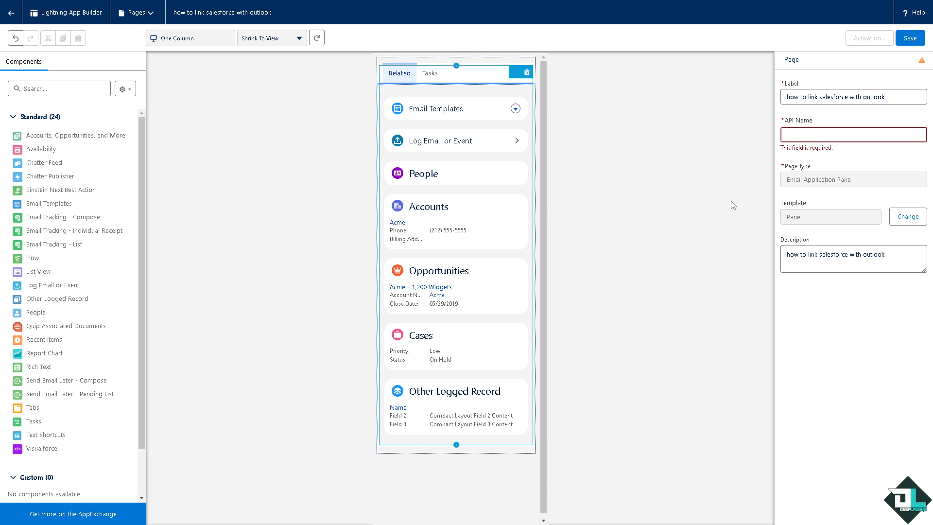
click(909, 37)
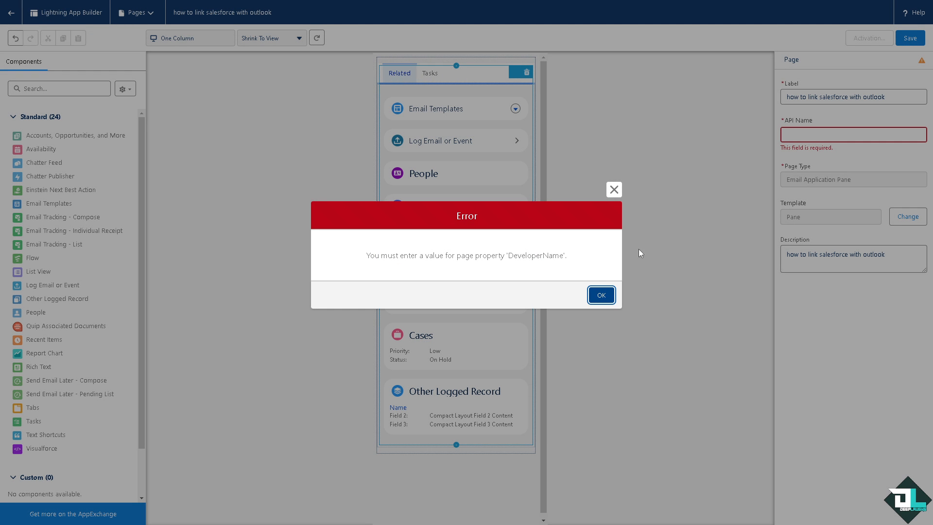
- Dismiss the DeveloperName error, then activate Email Application Pane Default as the default email pane
click(600, 294)
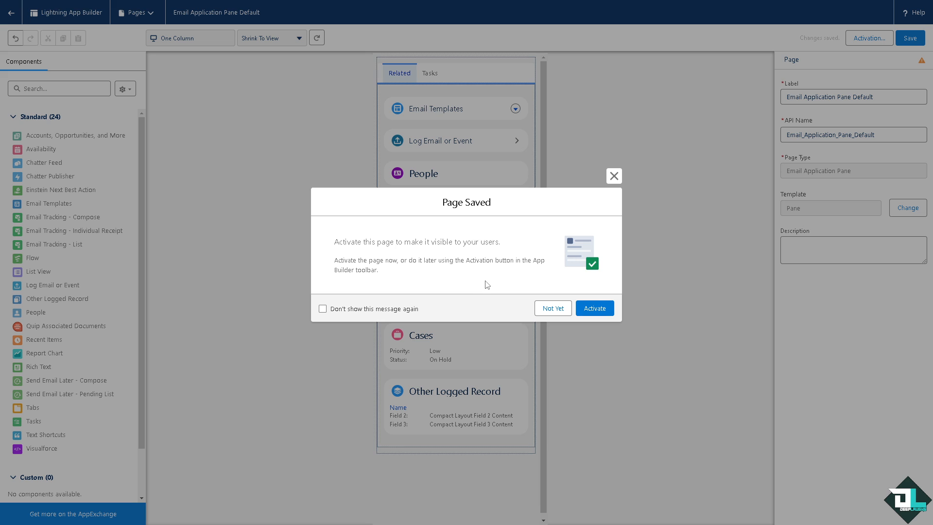
mouse_move(594, 308)
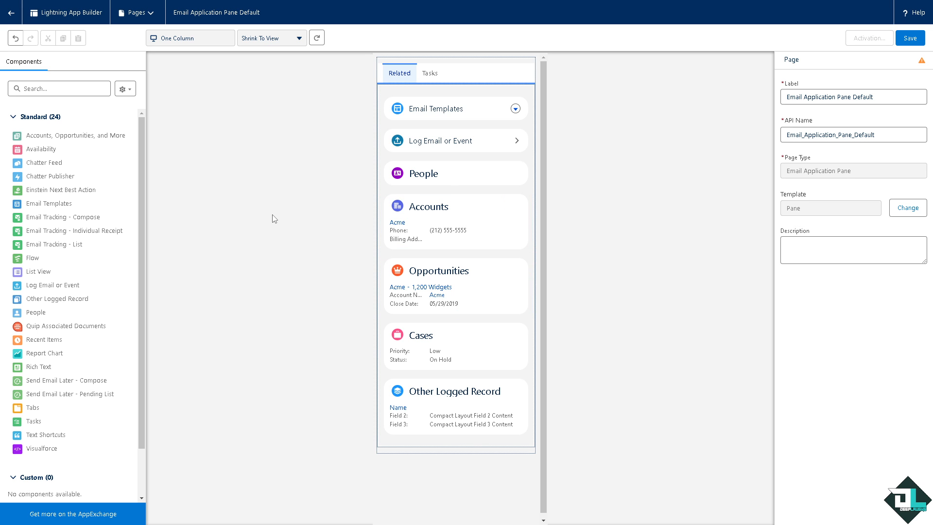
click(868, 37)
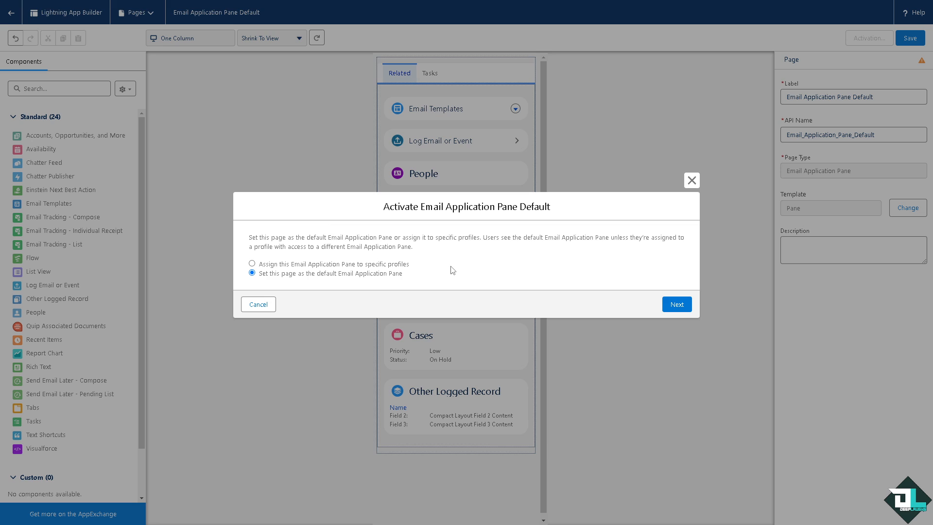
mouse_move(353, 283)
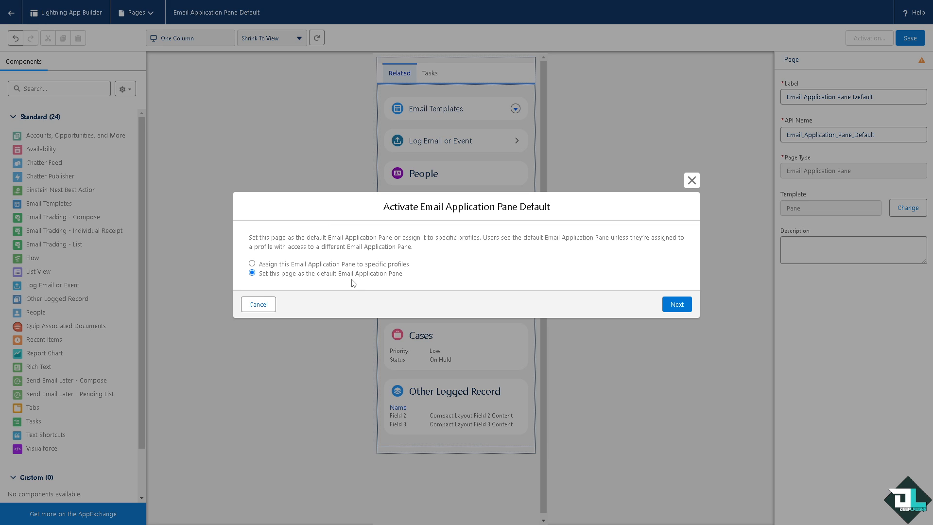
mouse_move(467, 285)
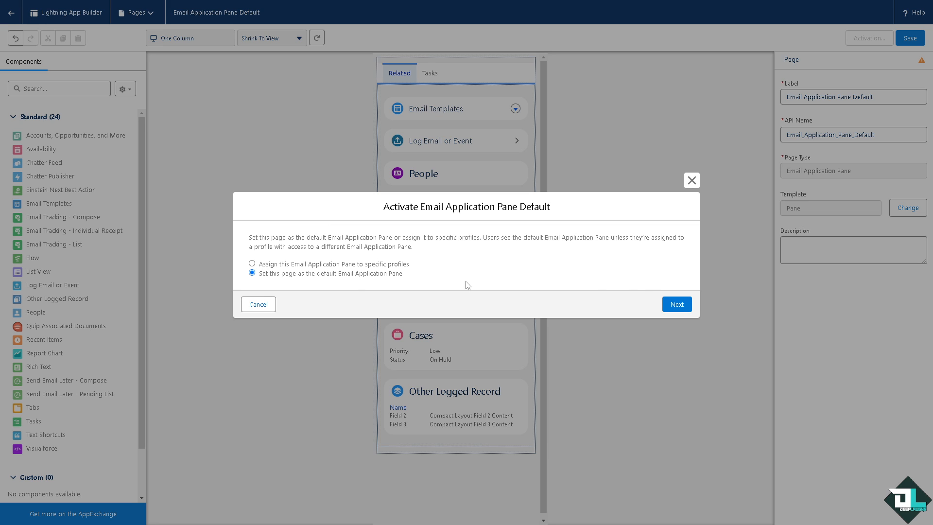
click(676, 304)
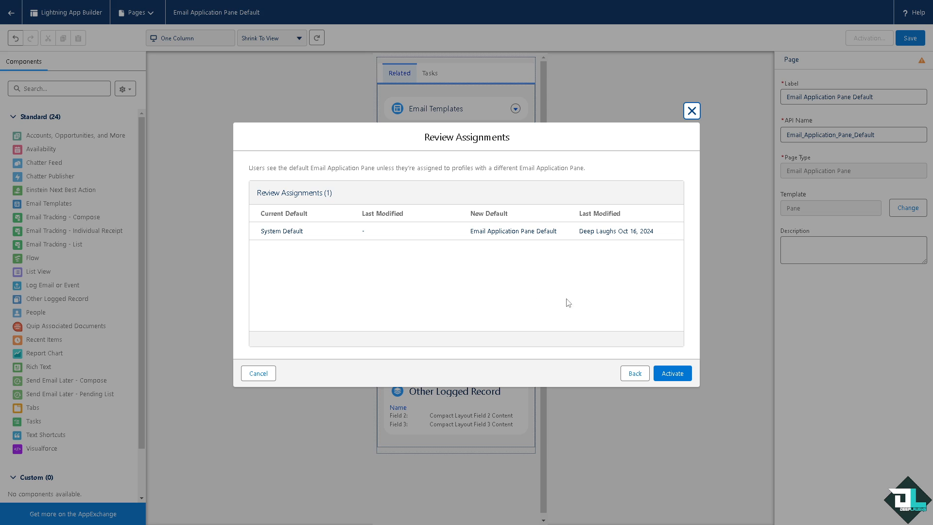
click(671, 373)
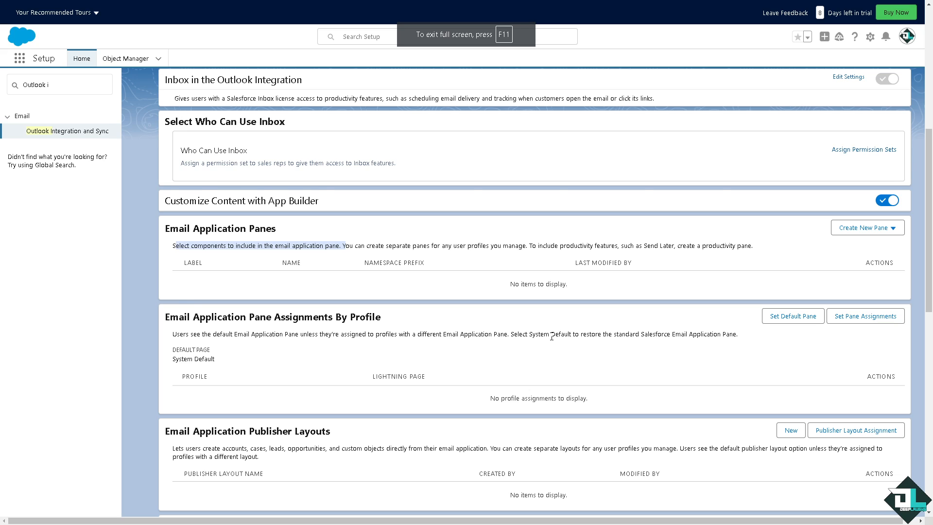
scroll(down, 3)
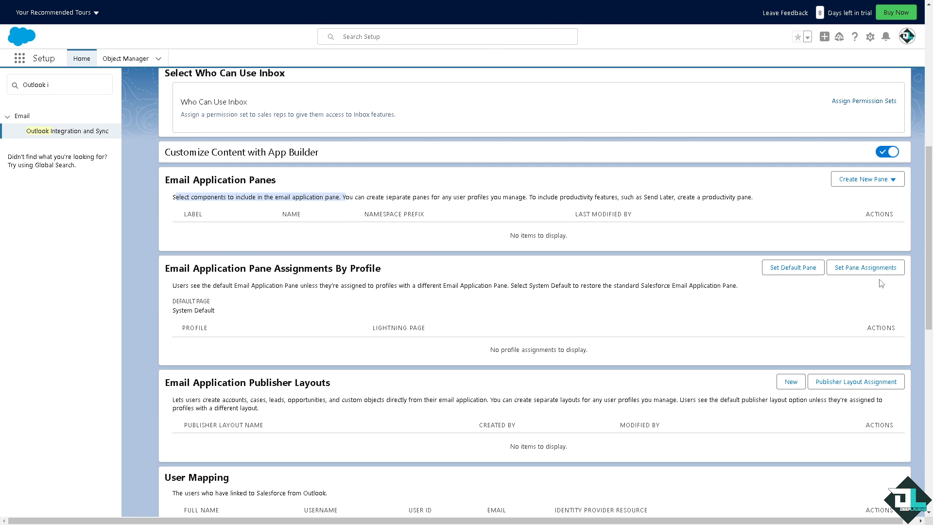
scroll(down, 3)
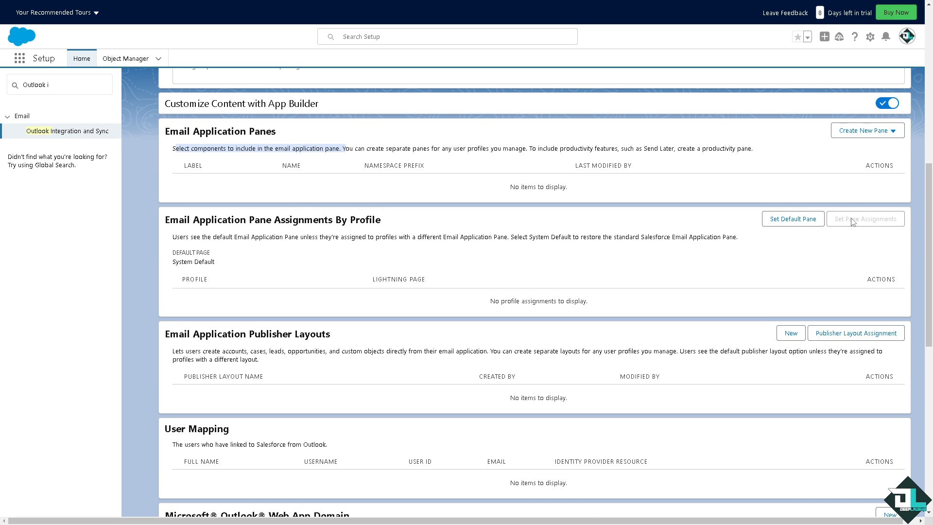
- In Set Pane Assignments, tick Standard User, choose Email Application Pane Default, and assign it
click(865, 218)
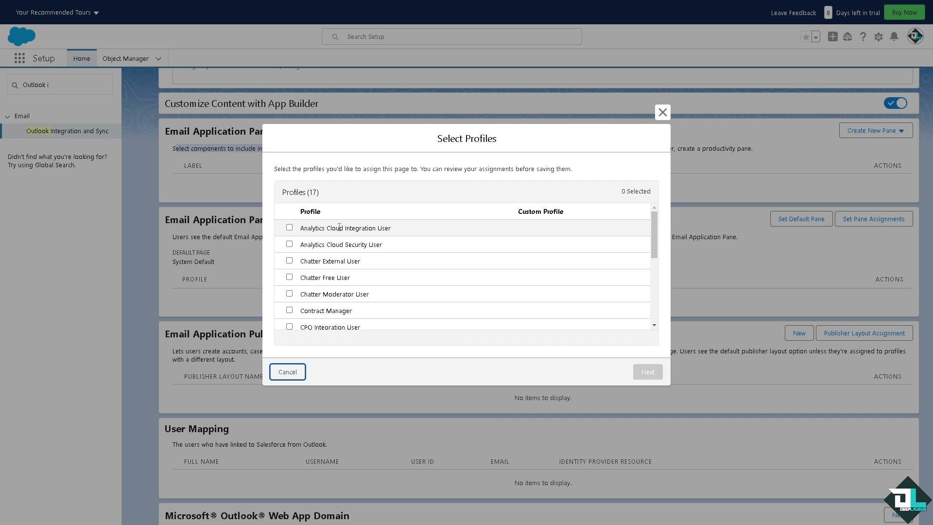
scroll(down, 3)
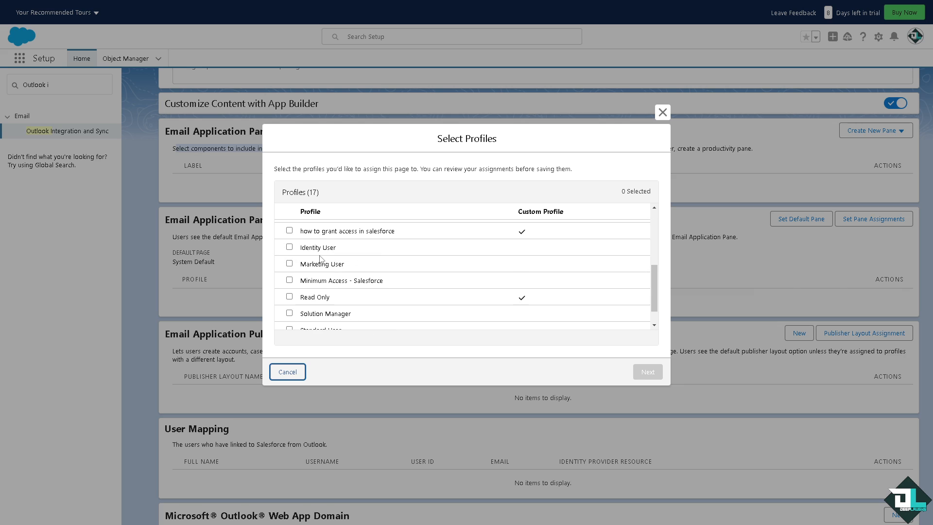
scroll(down, 3)
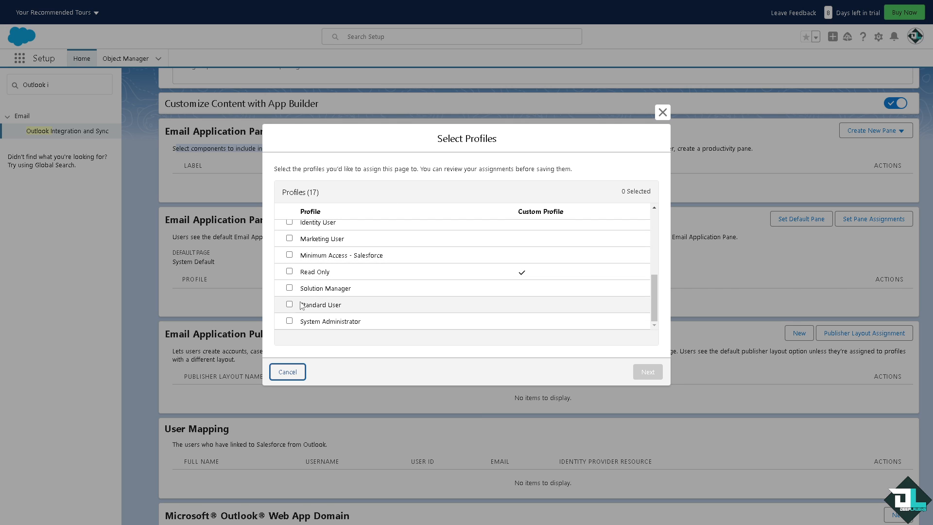
click(289, 304)
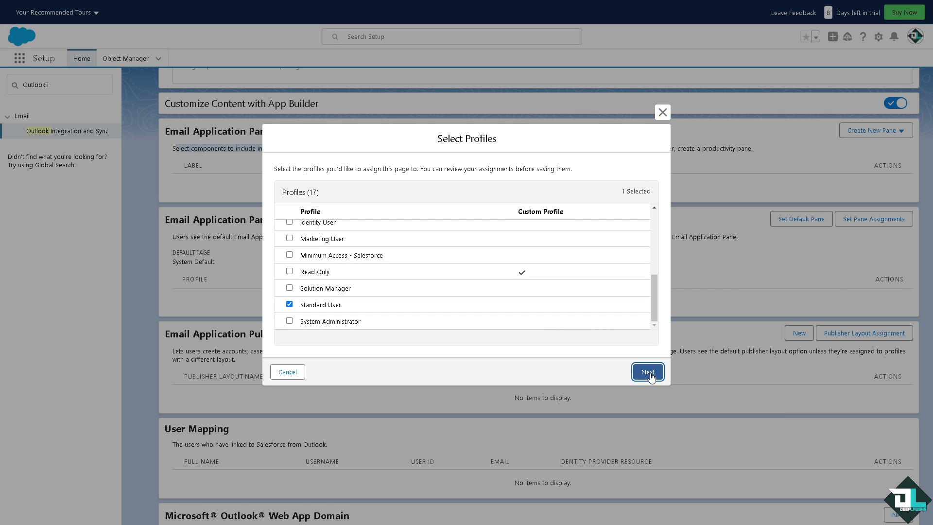
click(647, 371)
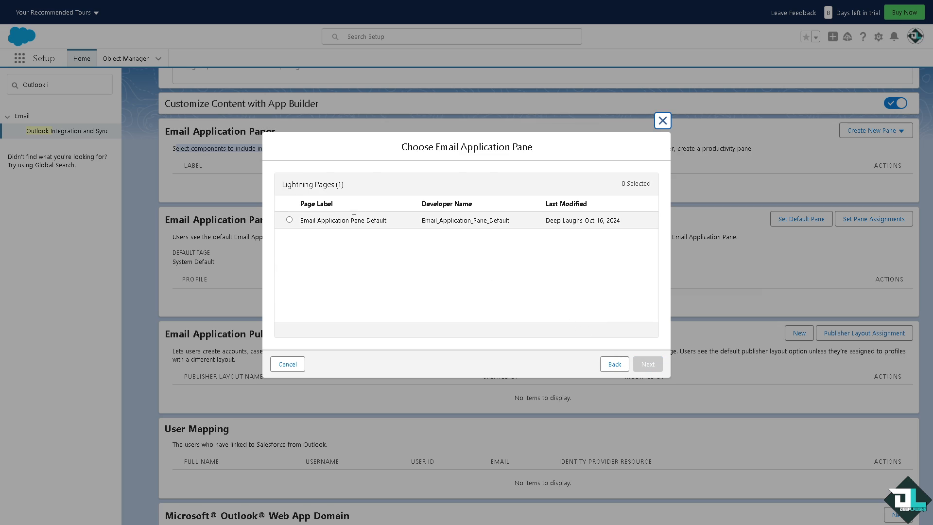
click(290, 219)
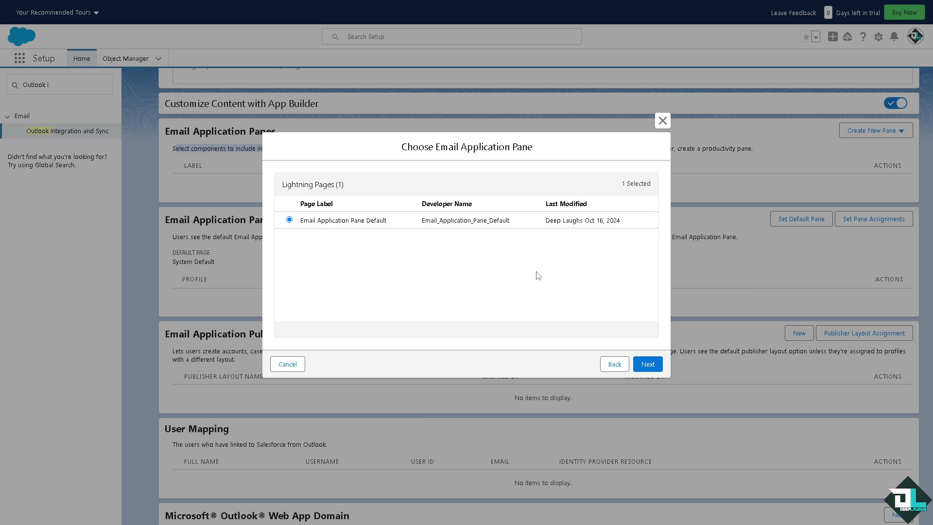
mouse_move(776, 200)
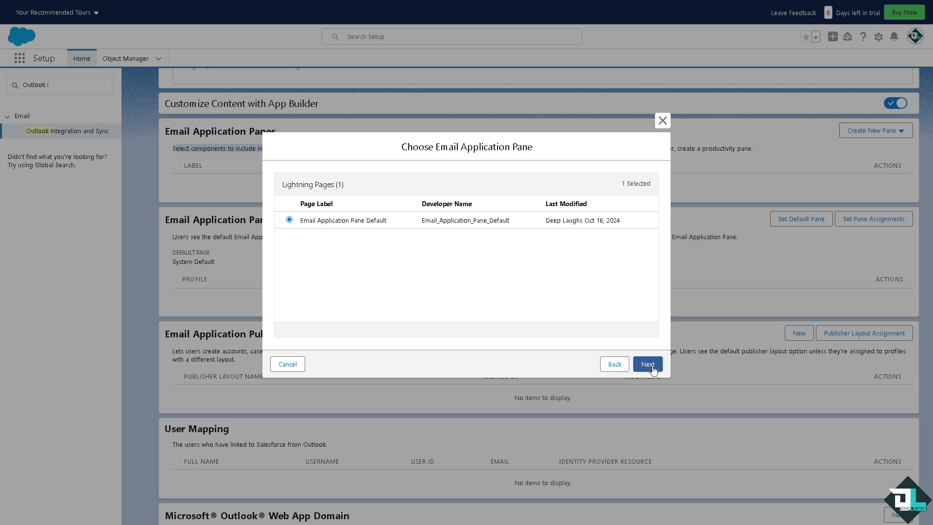
click(647, 364)
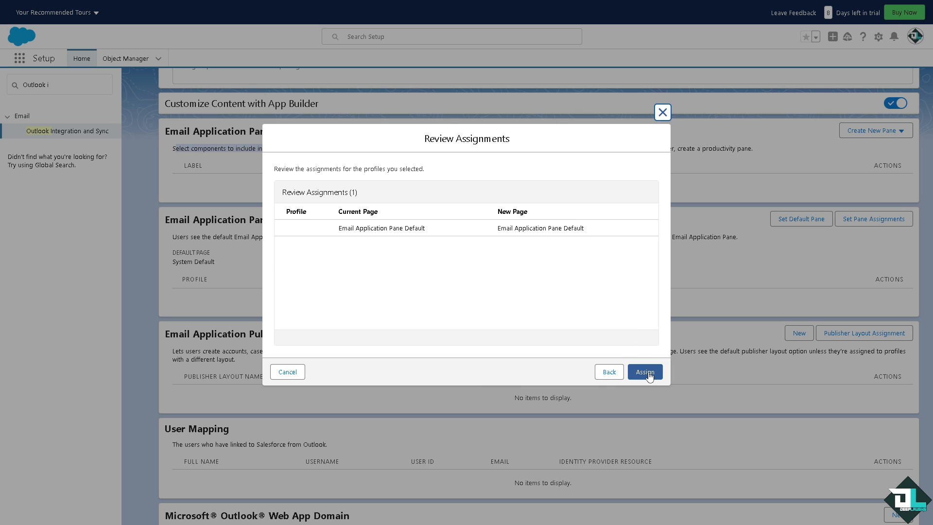
click(644, 372)
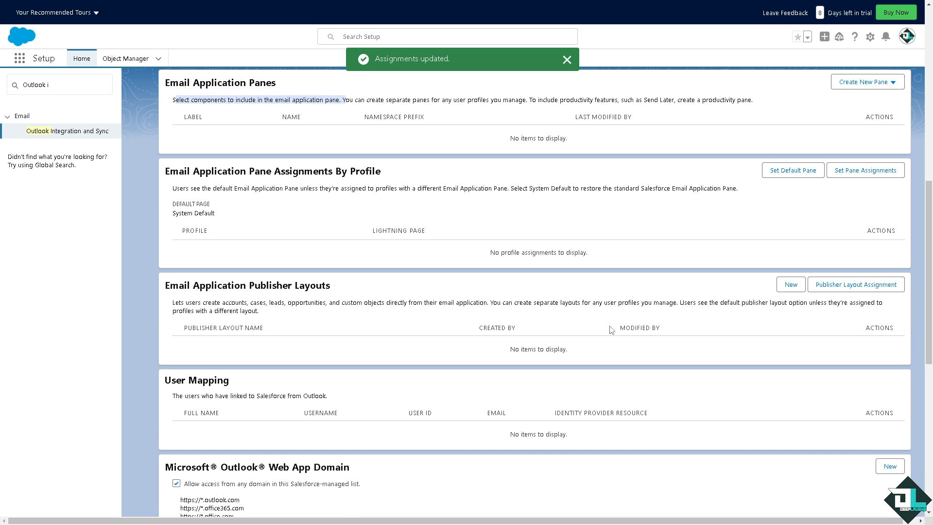
mouse_move(232, 302)
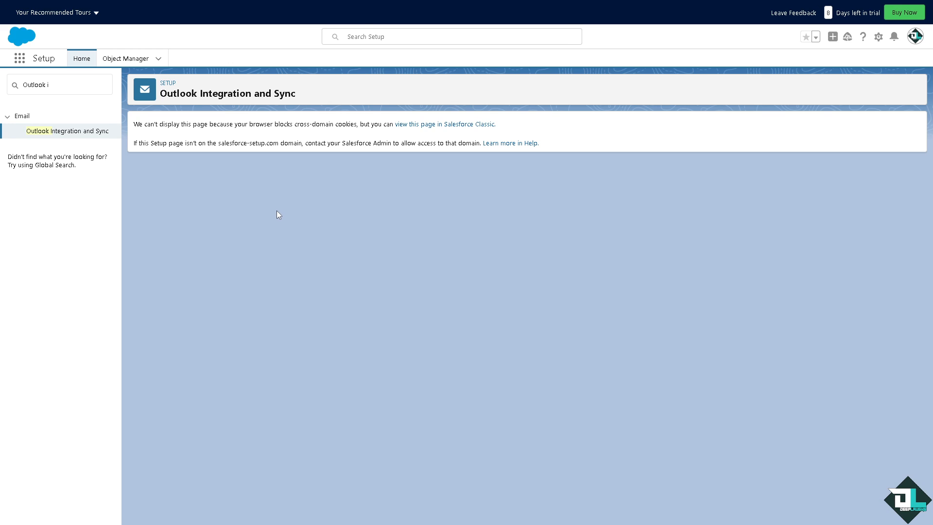
click(67, 130)
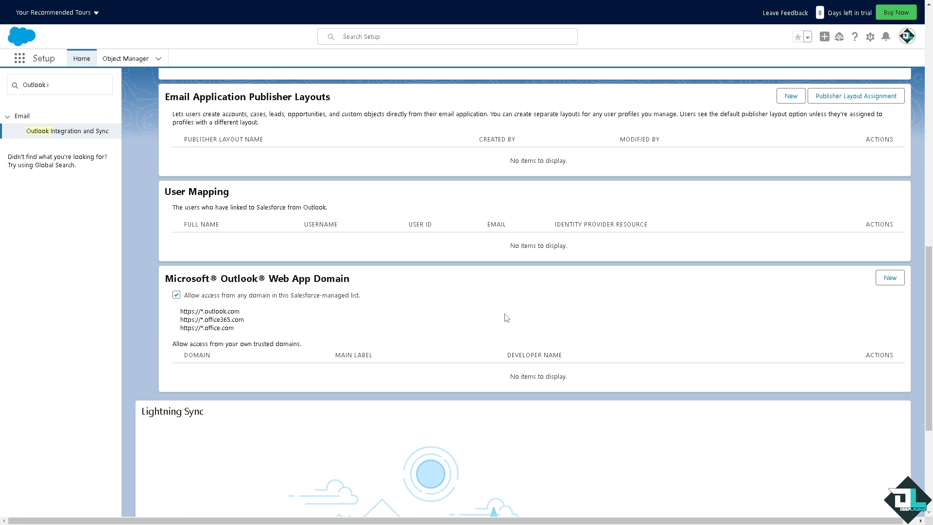
mouse_move(175, 301)
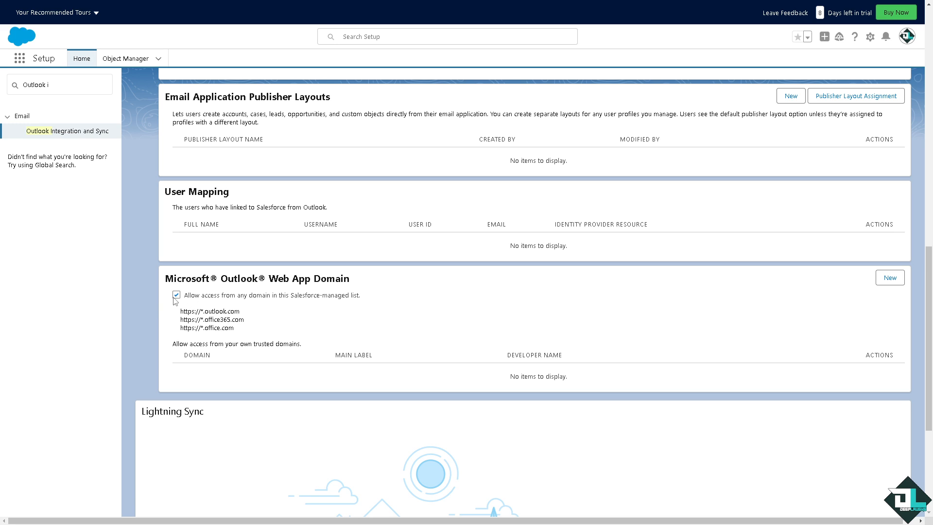
click(176, 295)
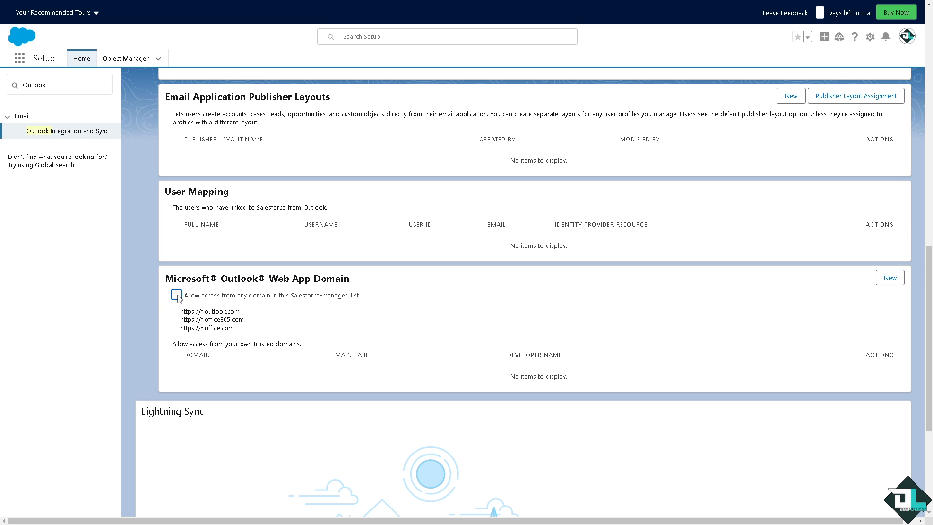
click(176, 294)
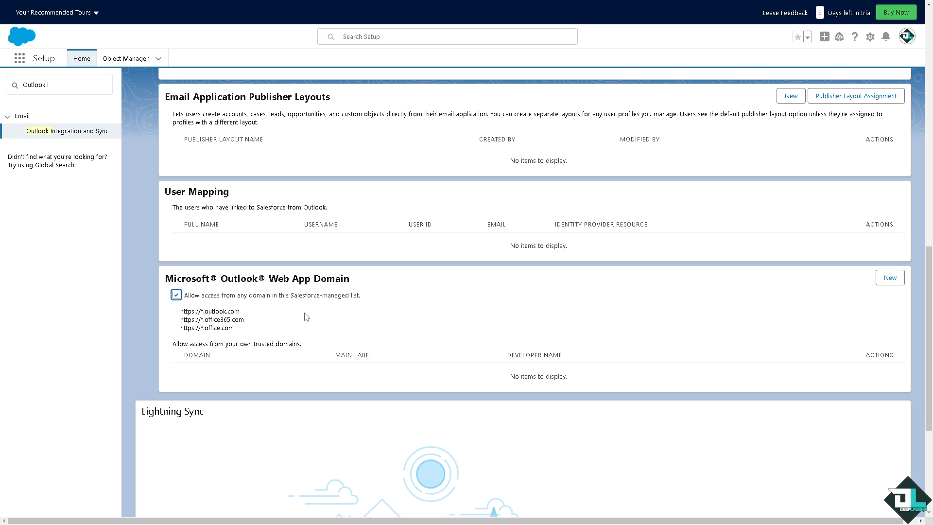
mouse_move(199, 313)
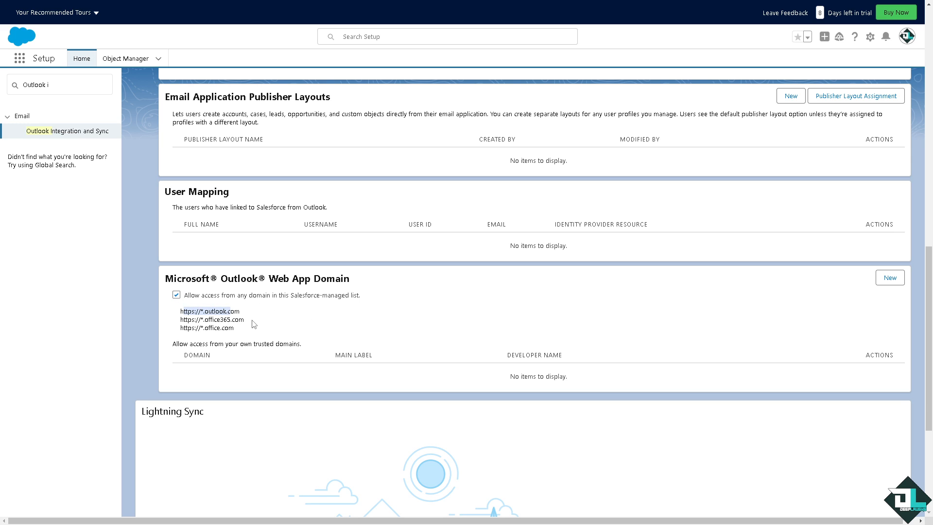
mouse_move(265, 324)
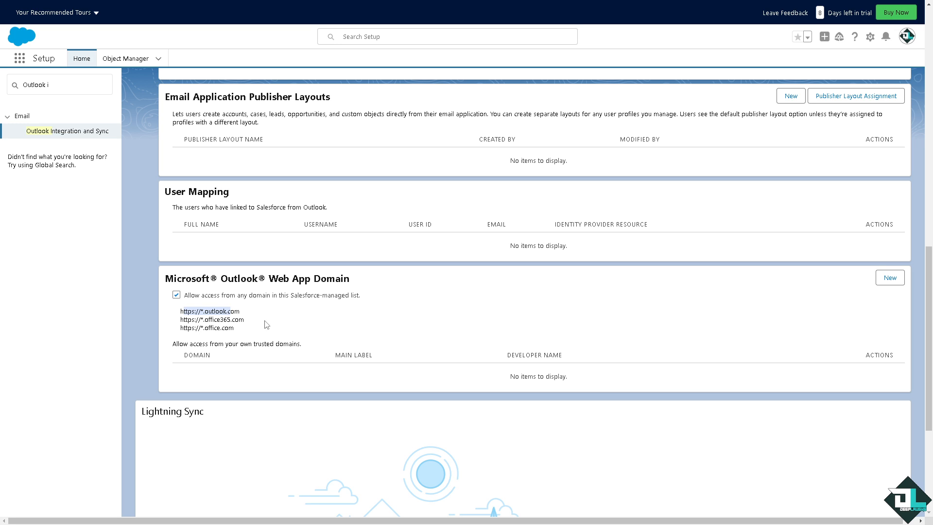
scroll(down, 3)
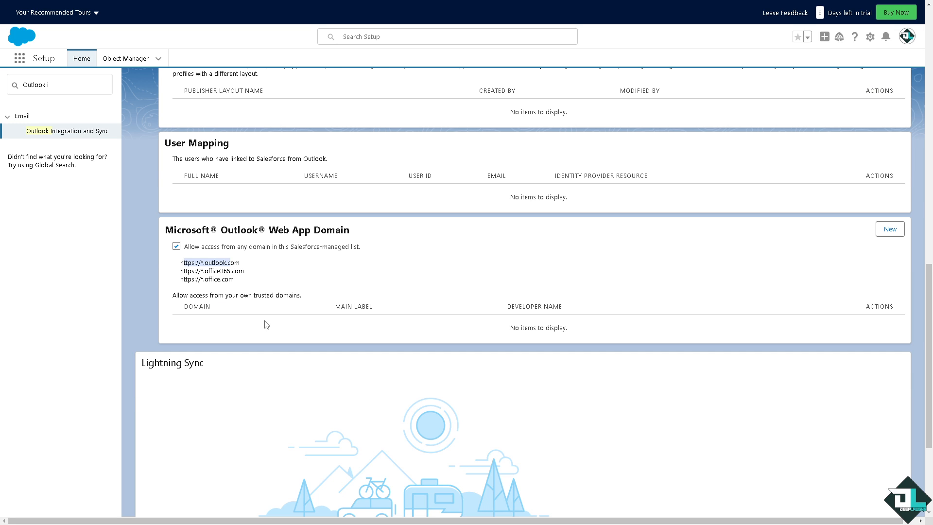
scroll(up, 3)
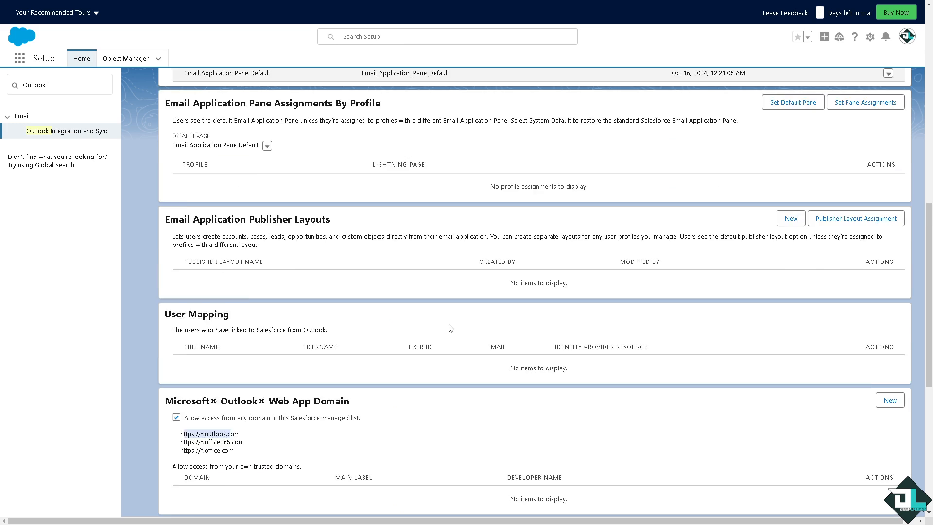
scroll(up, 3)
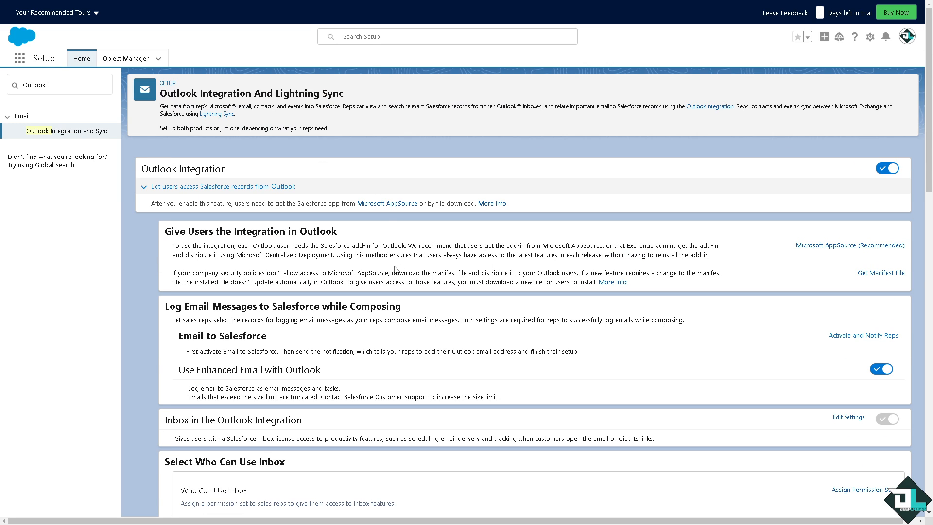
click(849, 244)
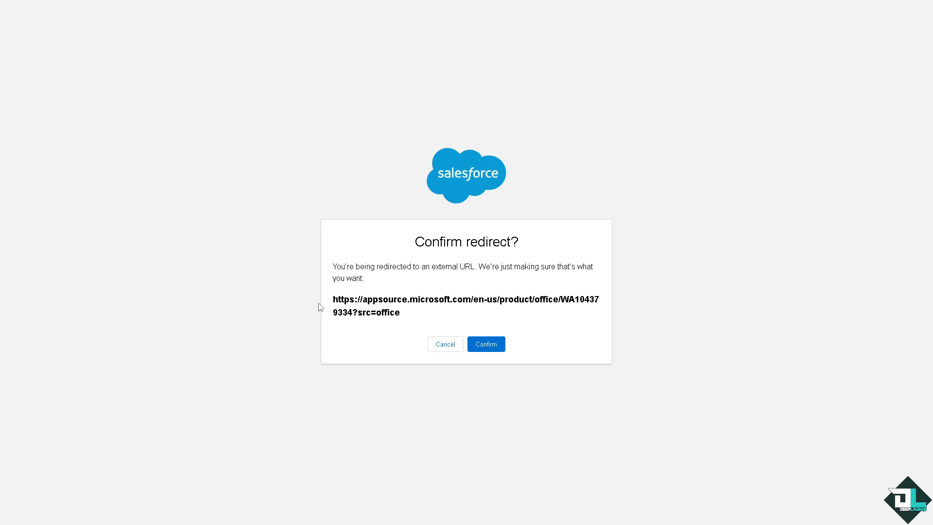
click(485, 344)
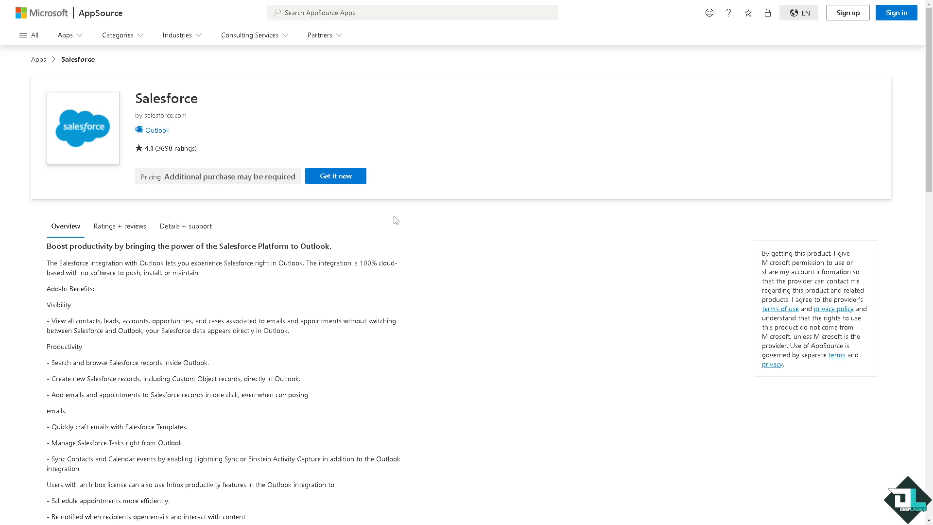
mouse_move(347, 176)
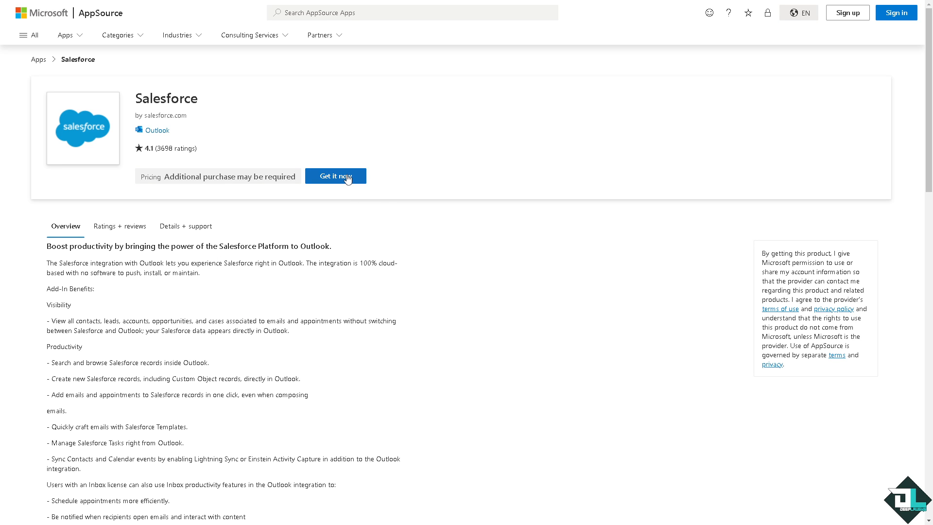
click(335, 175)
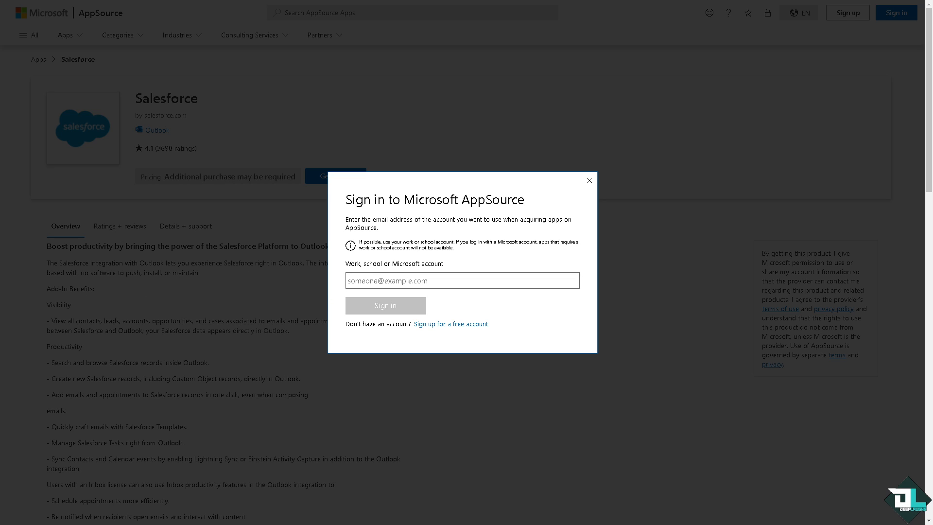
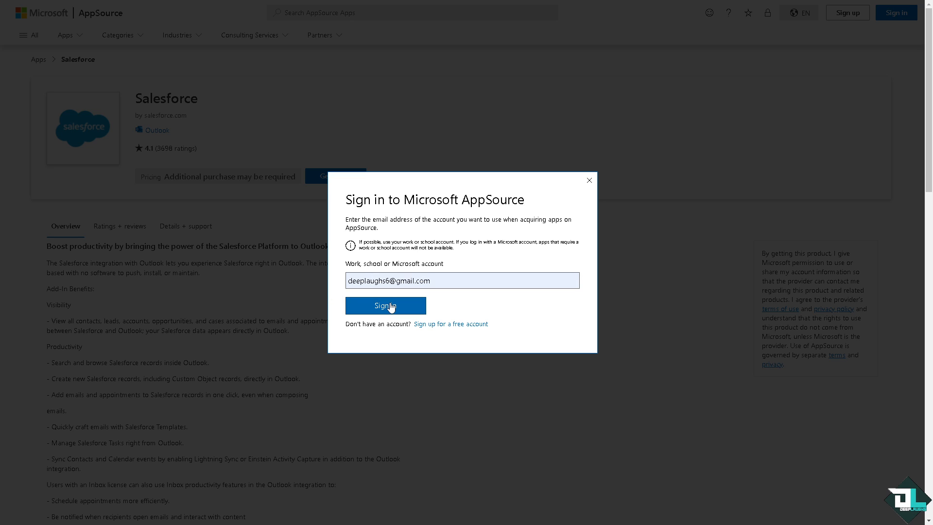
click(386, 305)
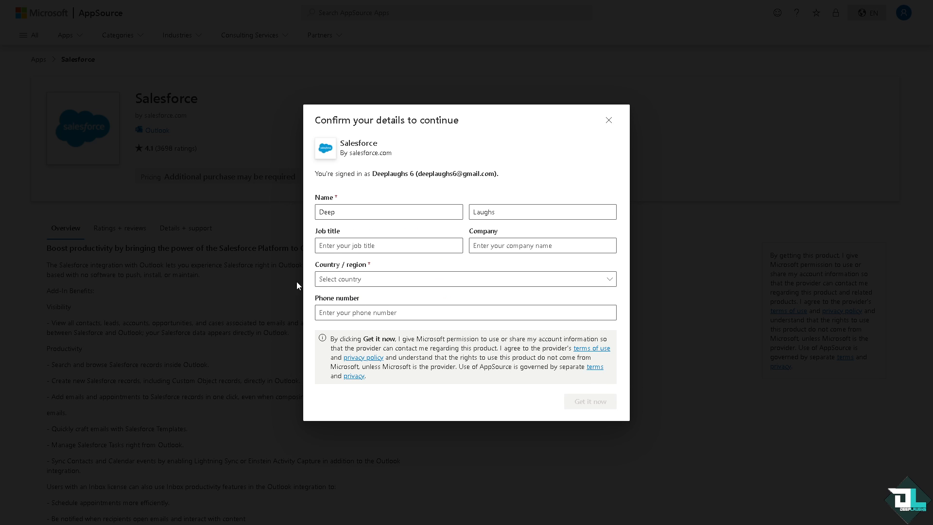
mouse_move(488, 225)
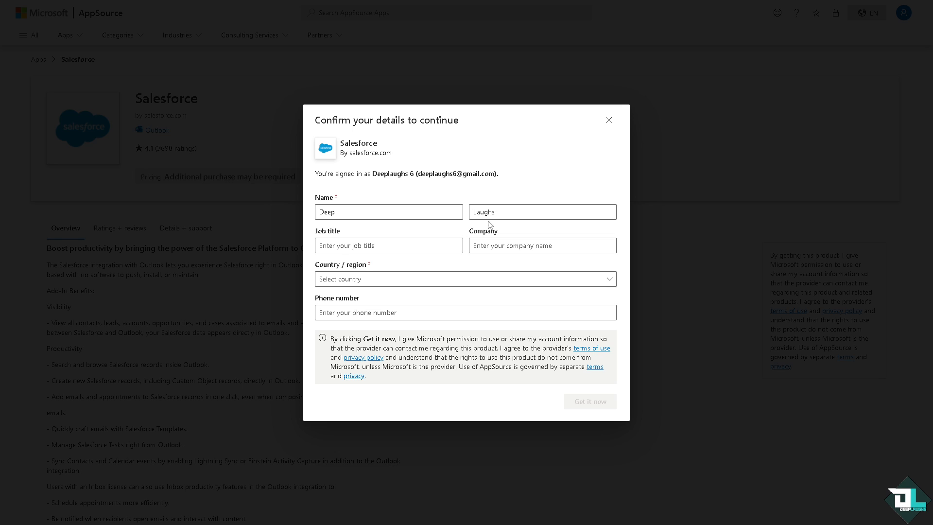
- Confirm details with job title Content Creator, company Deep laughs, country United States, and get the add-in
click(388, 245)
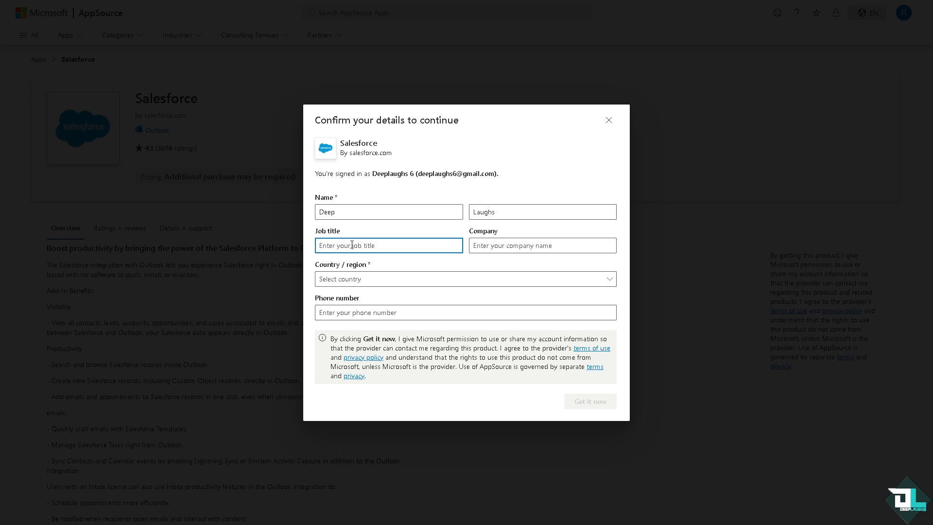
text(Conten)
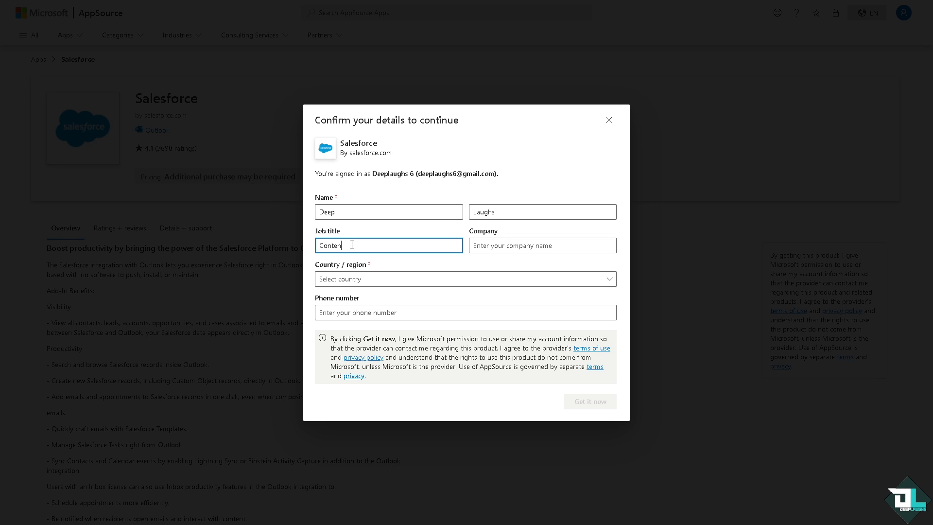
text(Creator)
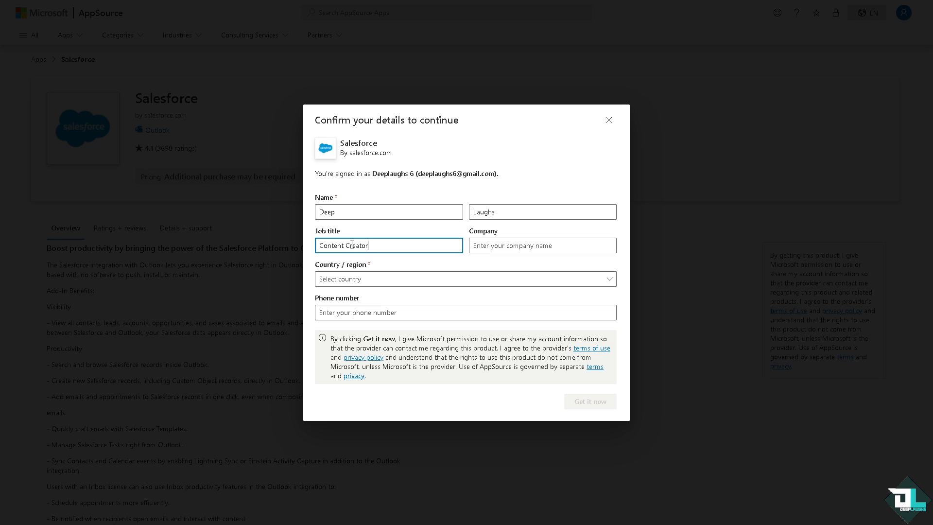
click(541, 245)
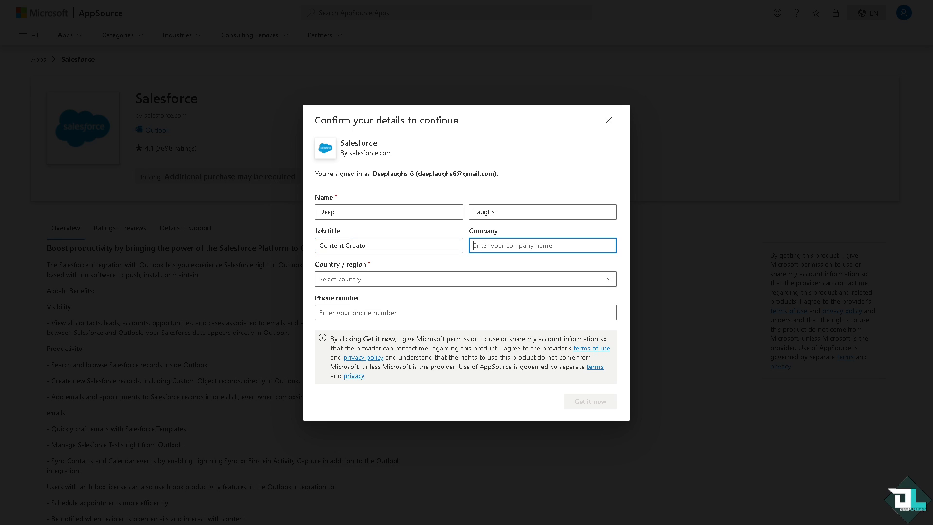
text(Deep laughs)
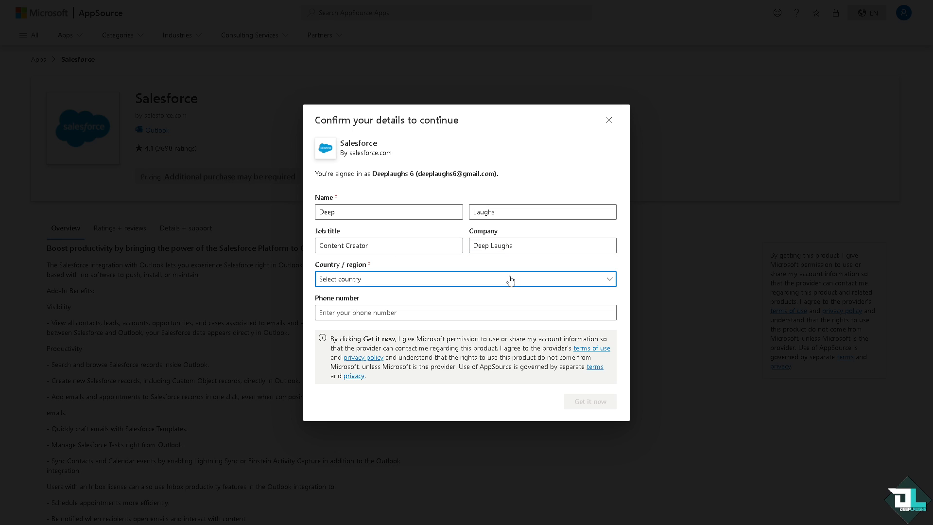
click(466, 278)
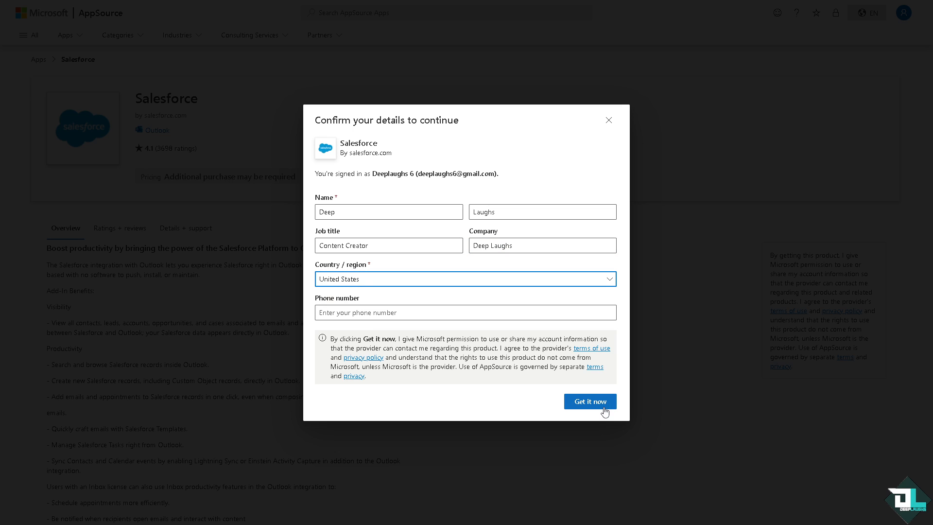
click(589, 401)
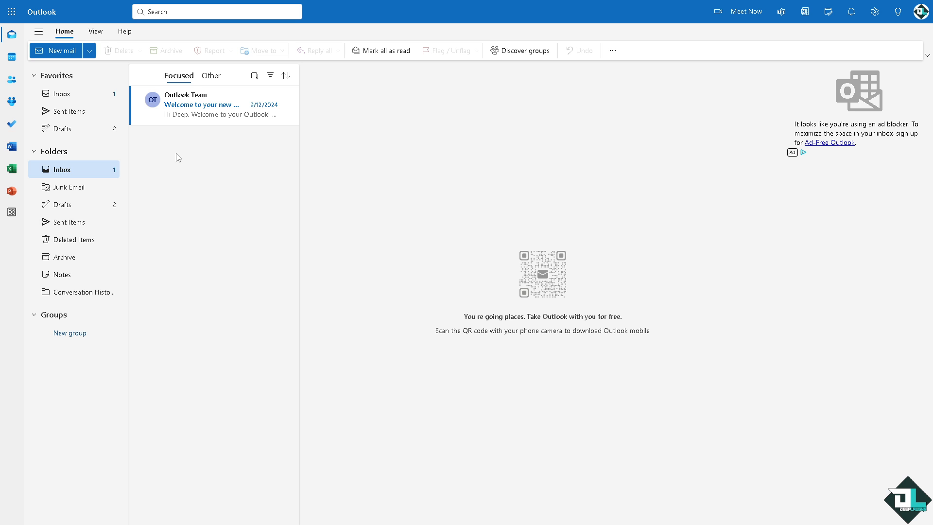
mouse_move(59, 51)
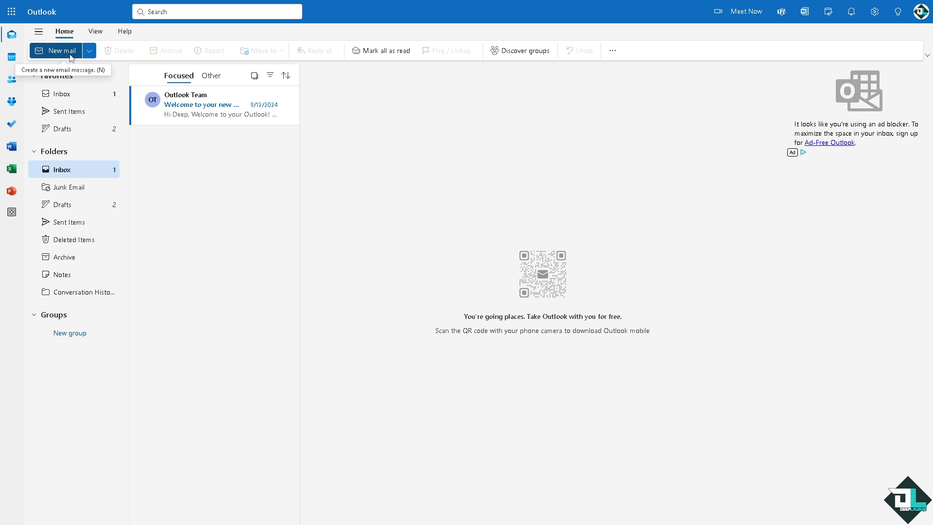
click(90, 51)
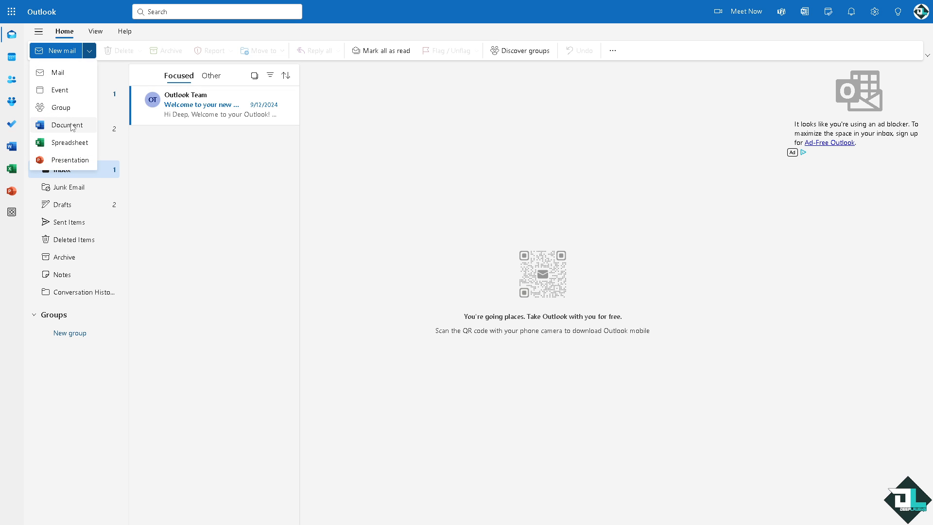
mouse_move(58, 72)
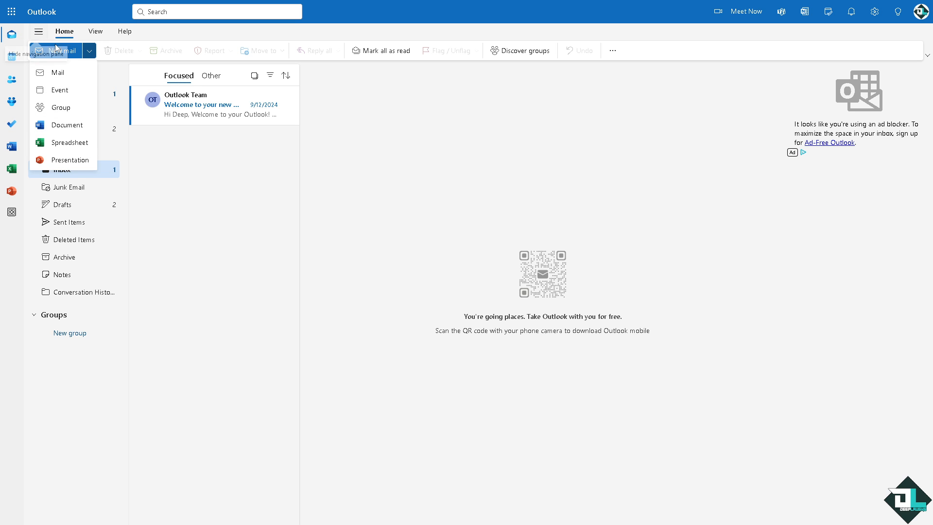
mouse_move(71, 88)
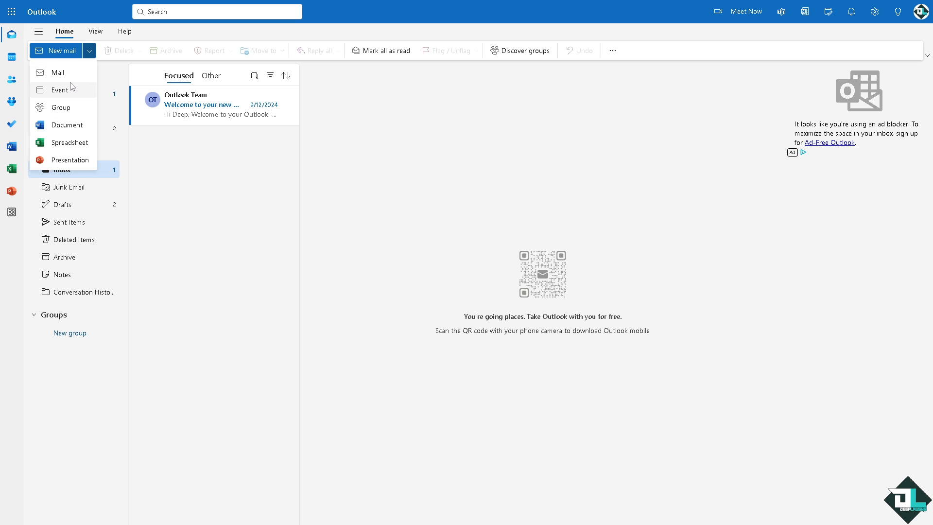
mouse_move(73, 88)
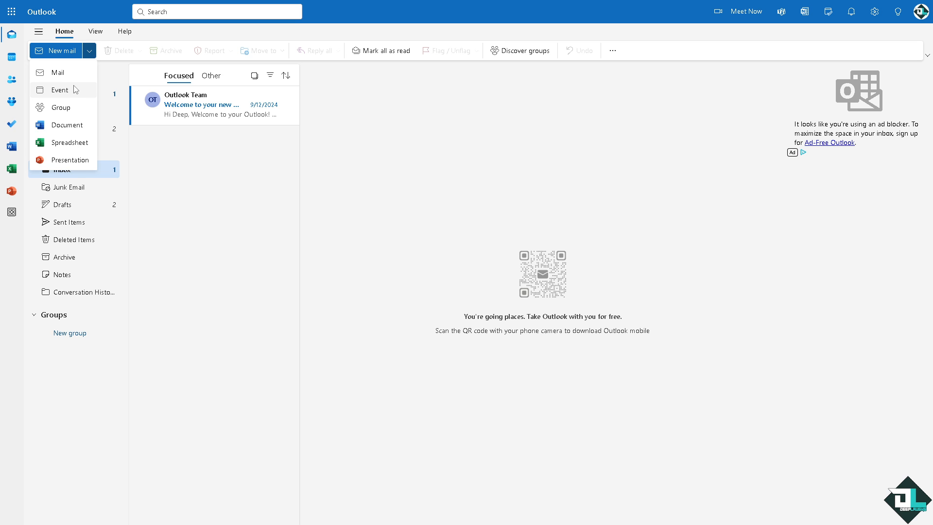
mouse_move(78, 98)
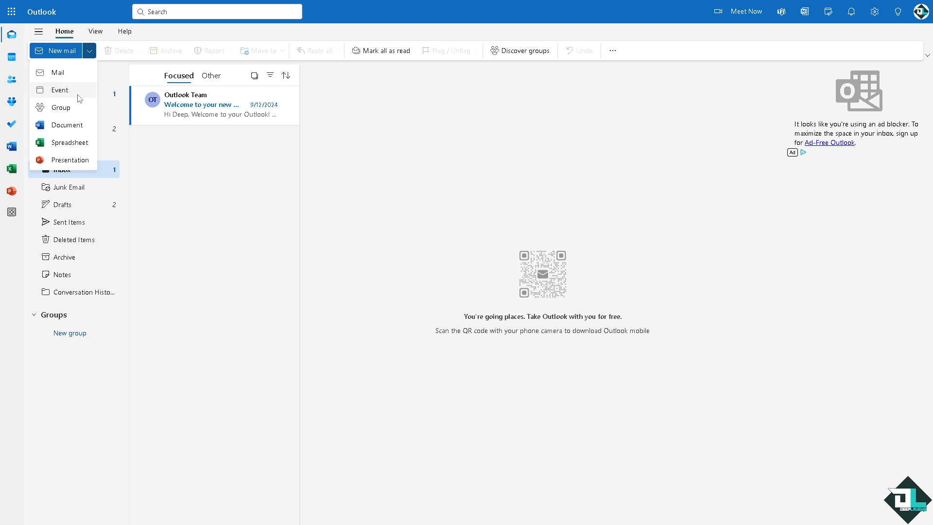
mouse_move(58, 125)
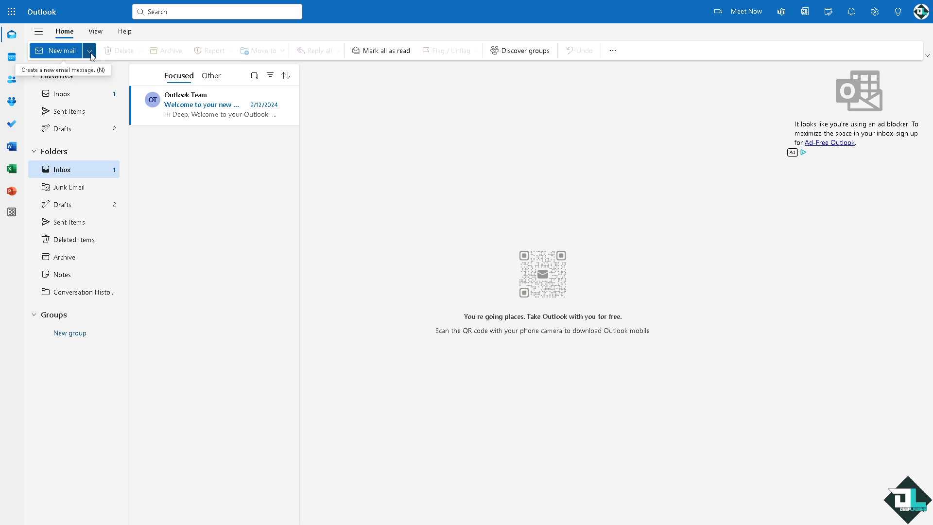
click(90, 51)
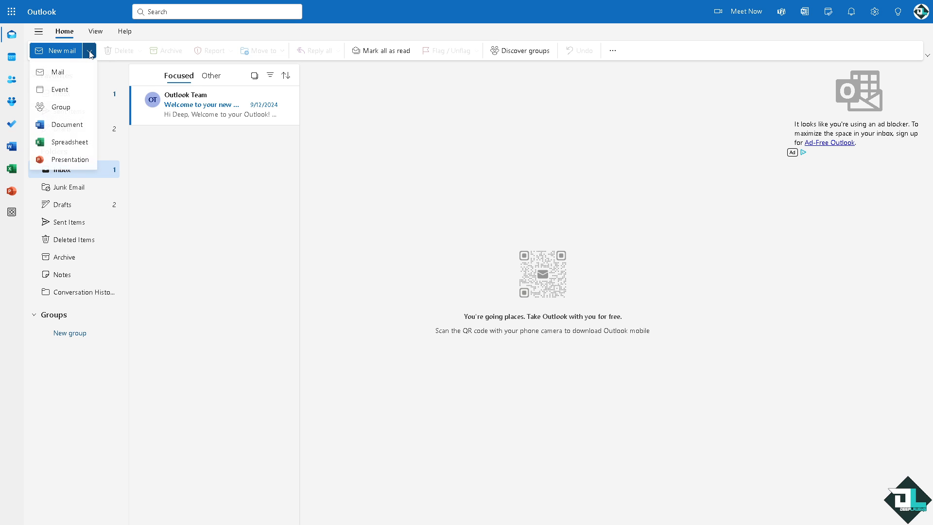
mouse_move(66, 72)
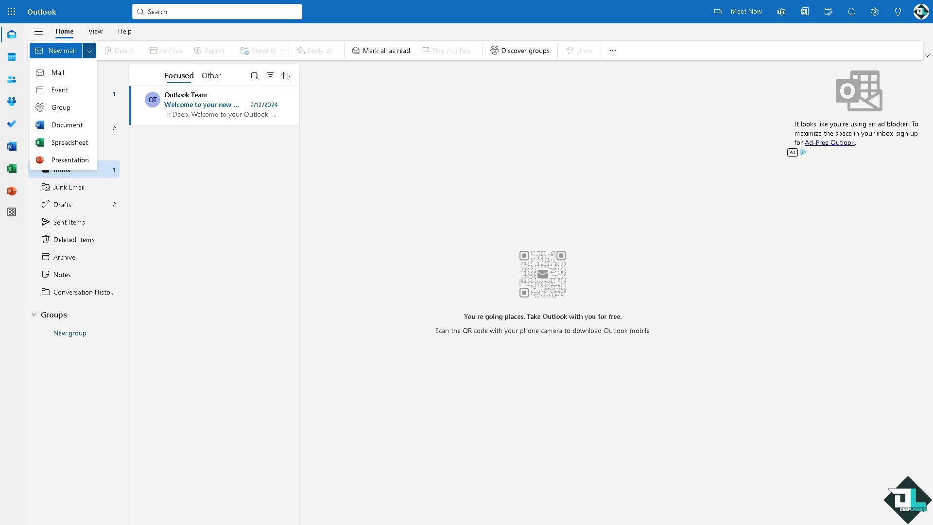
mouse_move(66, 124)
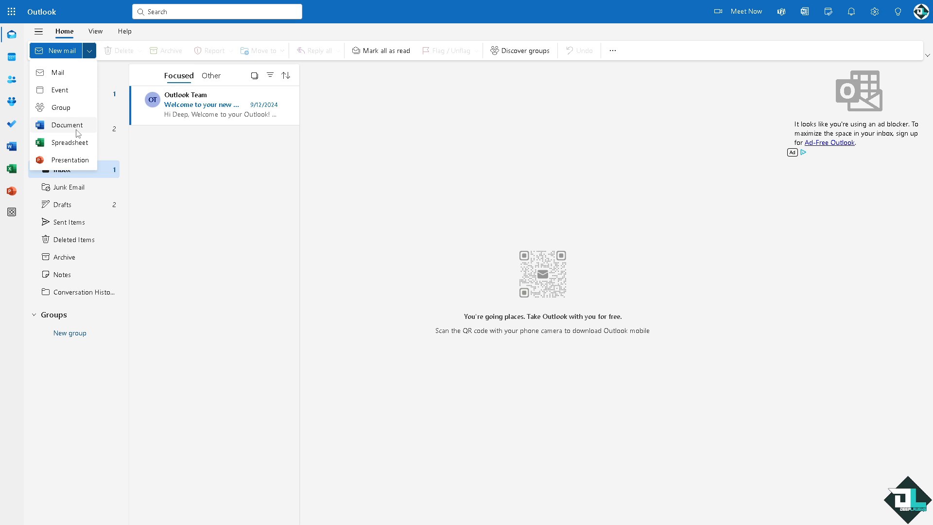
mouse_move(54, 147)
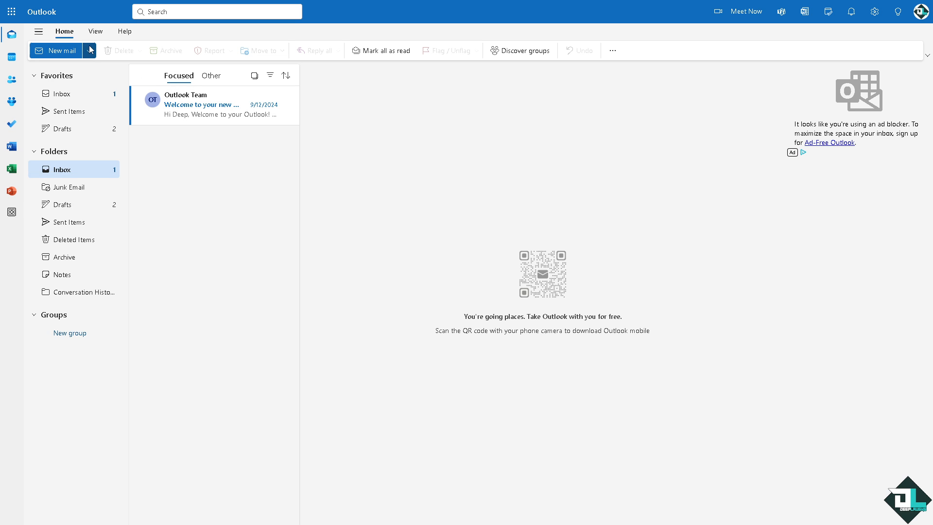
click(90, 50)
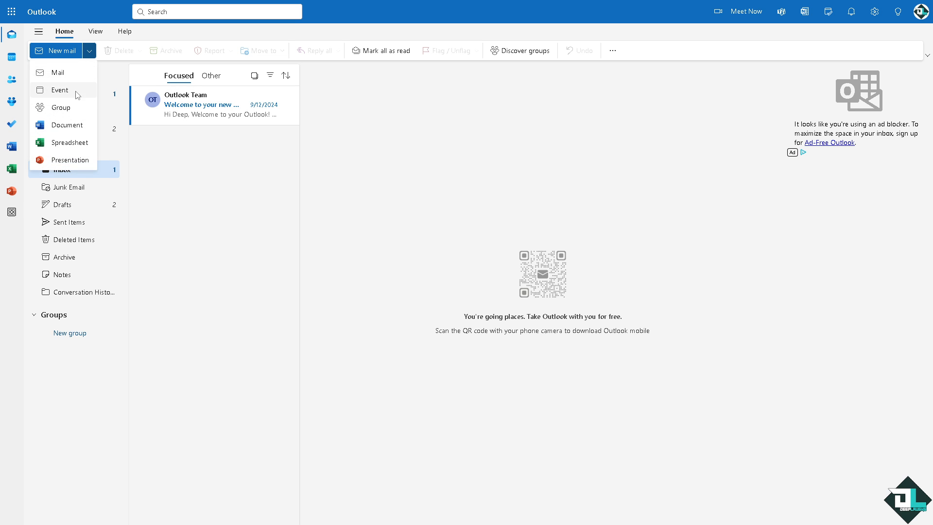
mouse_move(69, 160)
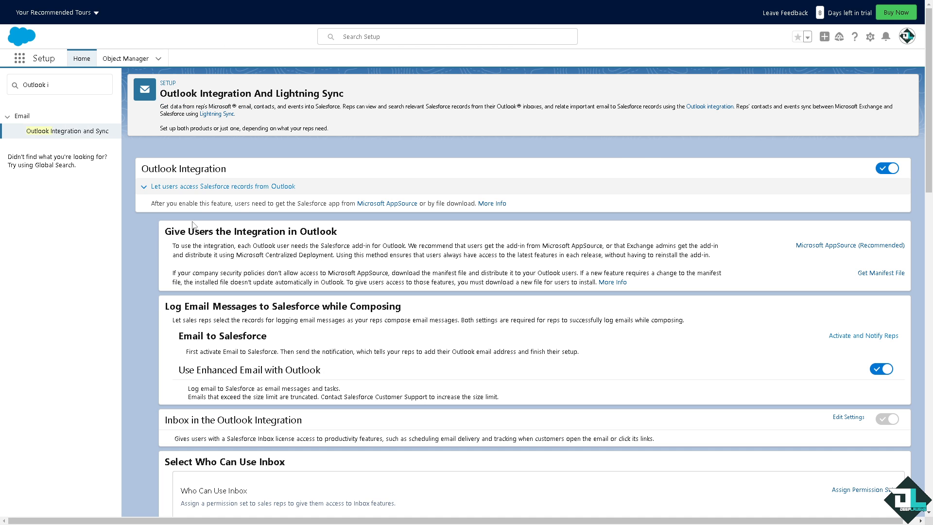
mouse_move(856, 37)
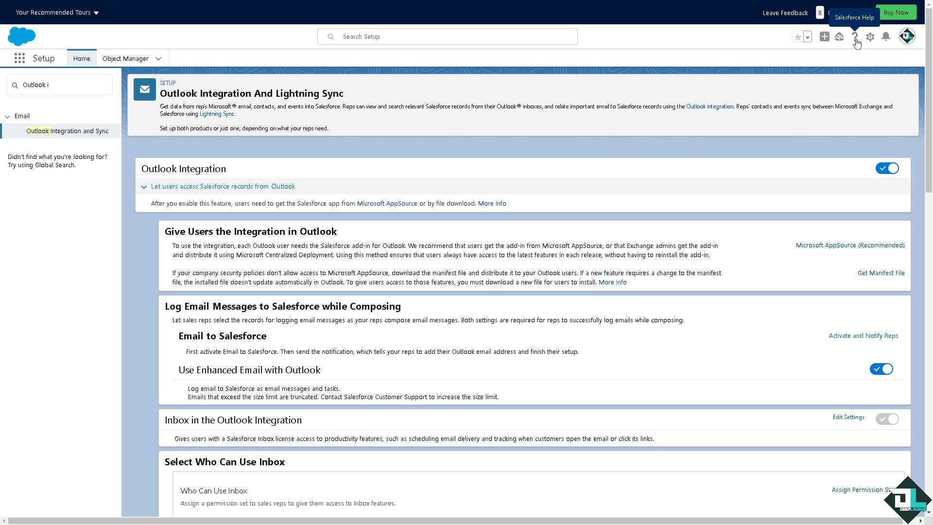
- Show the Help & Training panel from the Outlook Integration setup page
click(854, 37)
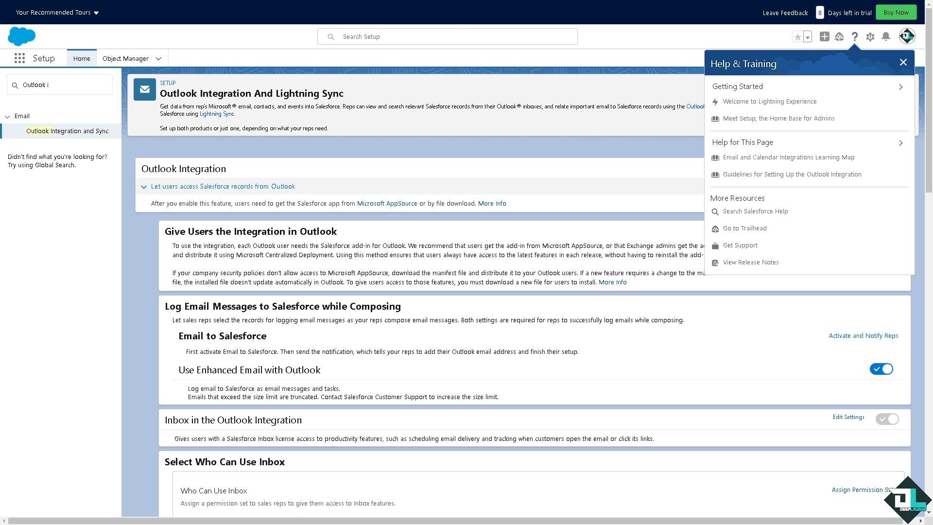
- Choose Get Support and approve the redirect to the Trailblazer support portal
click(740, 245)
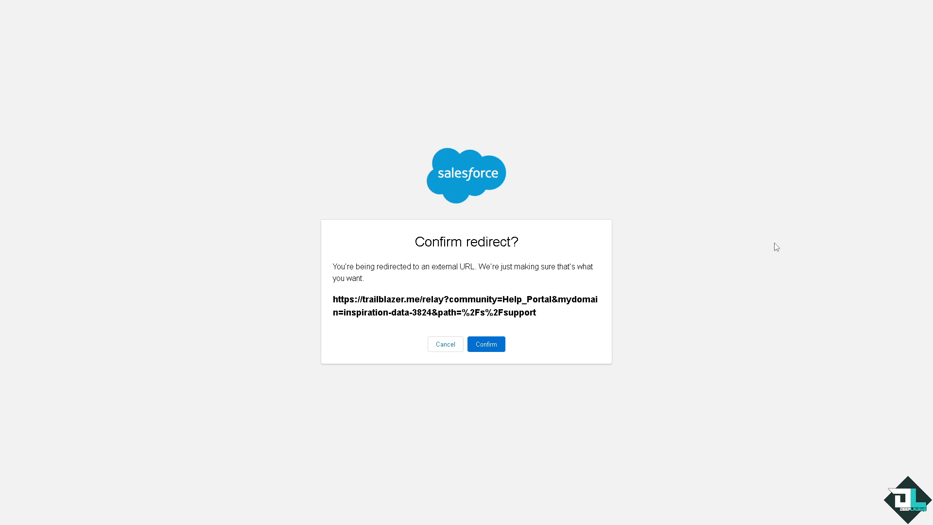
mouse_move(200, 232)
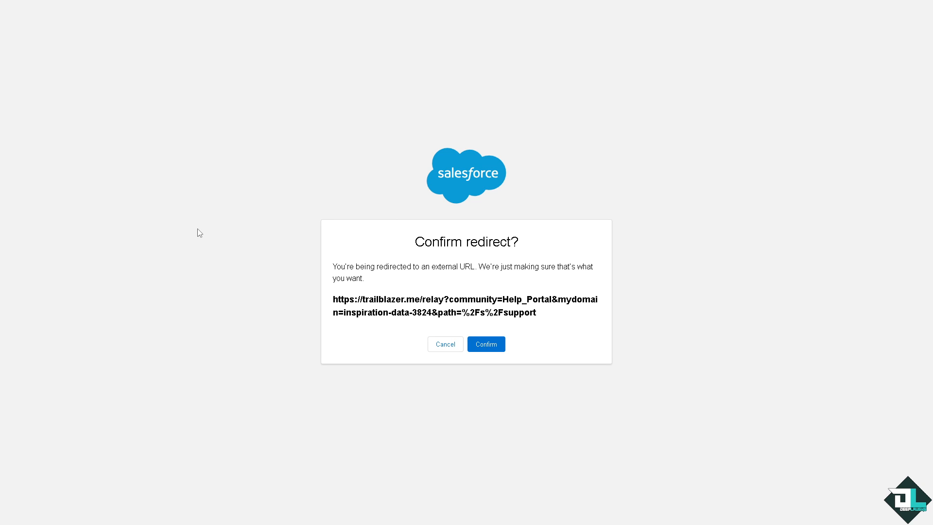
click(485, 344)
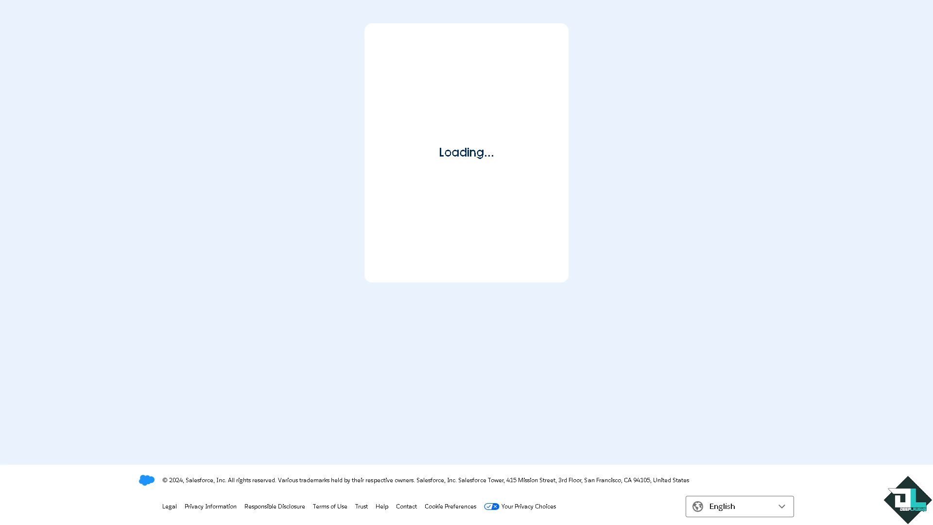
mouse_move(241, 273)
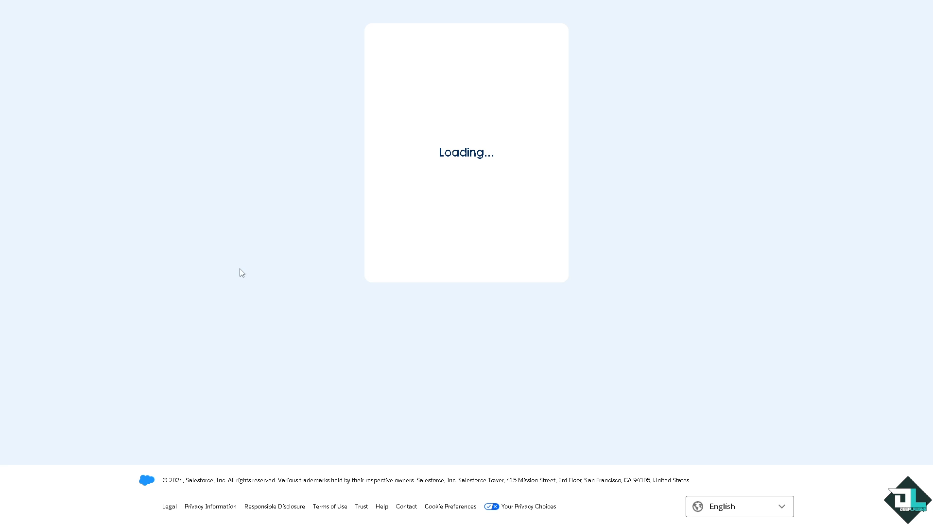
mouse_move(269, 268)
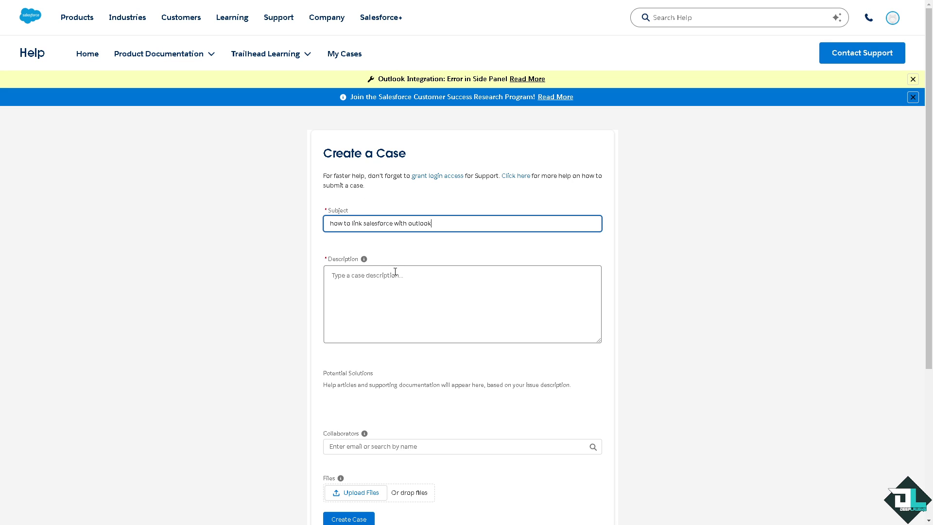
- Review the 'how to link salesforce with outlook' case form and read the Outlook side-panel error notice
scroll(down, 3)
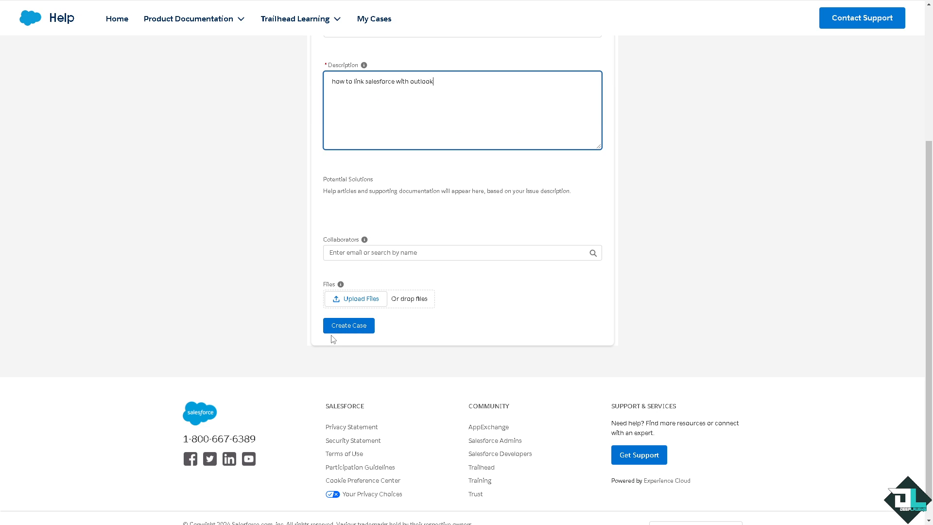
mouse_move(259, 335)
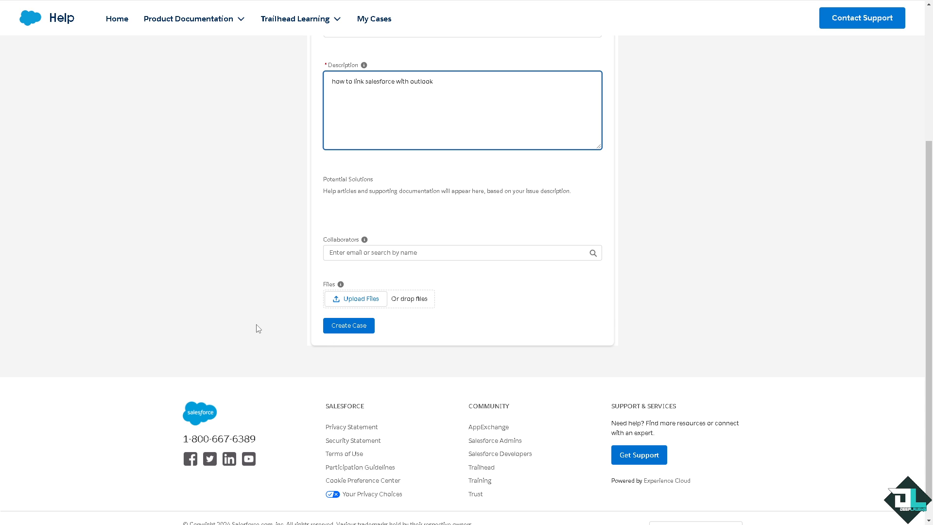
scroll(up, 3)
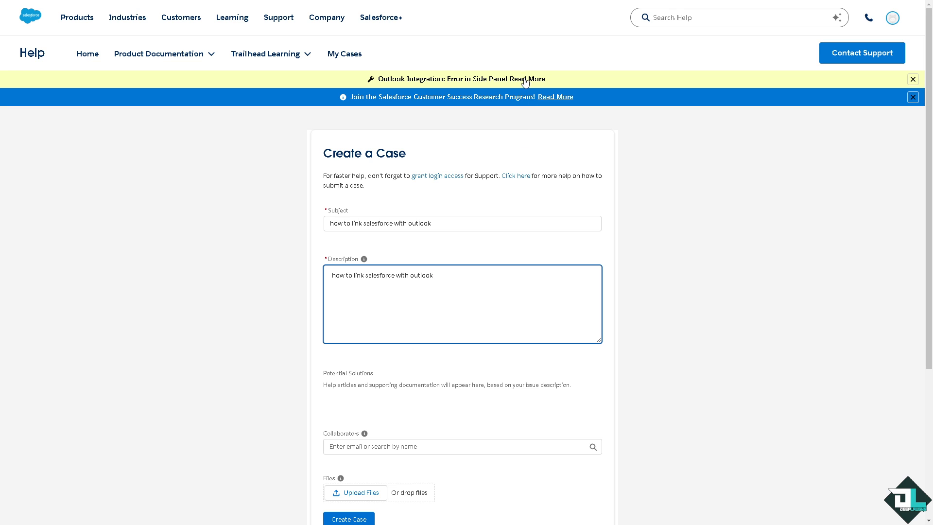
mouse_move(525, 83)
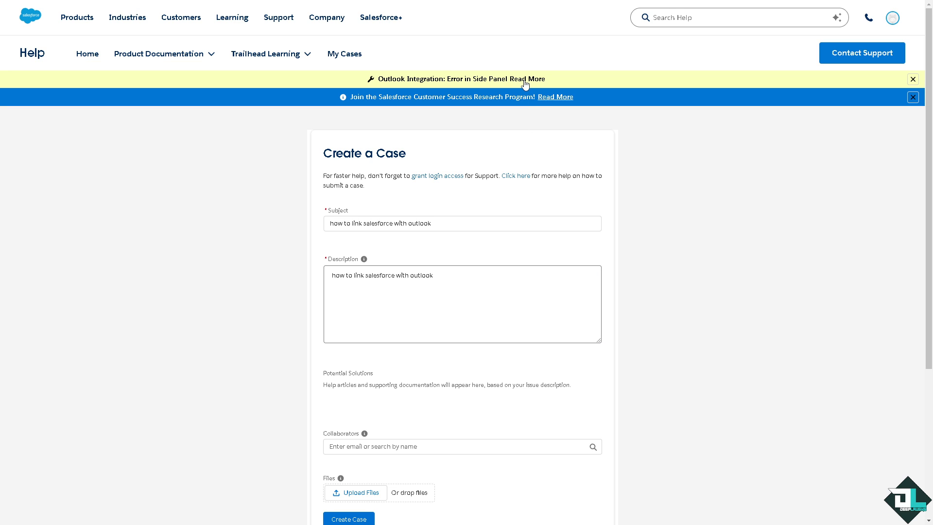
click(534, 79)
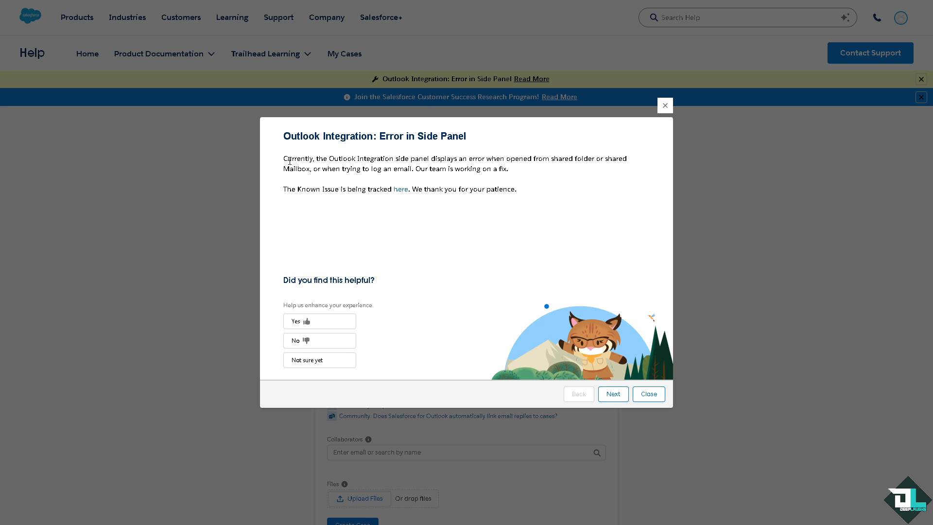